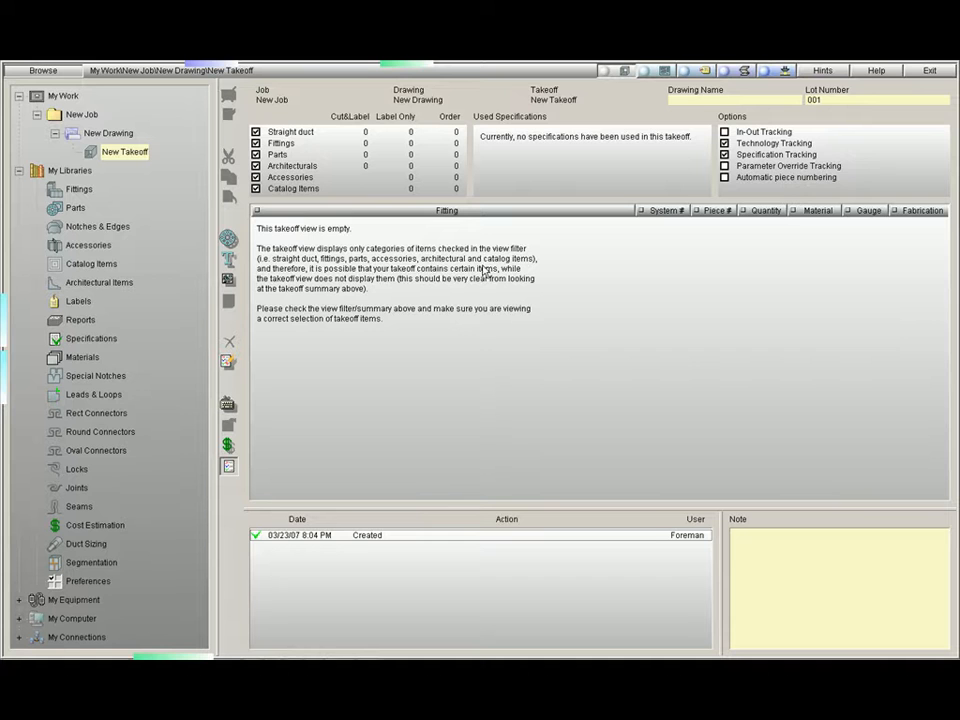
mouse_move(376, 268)
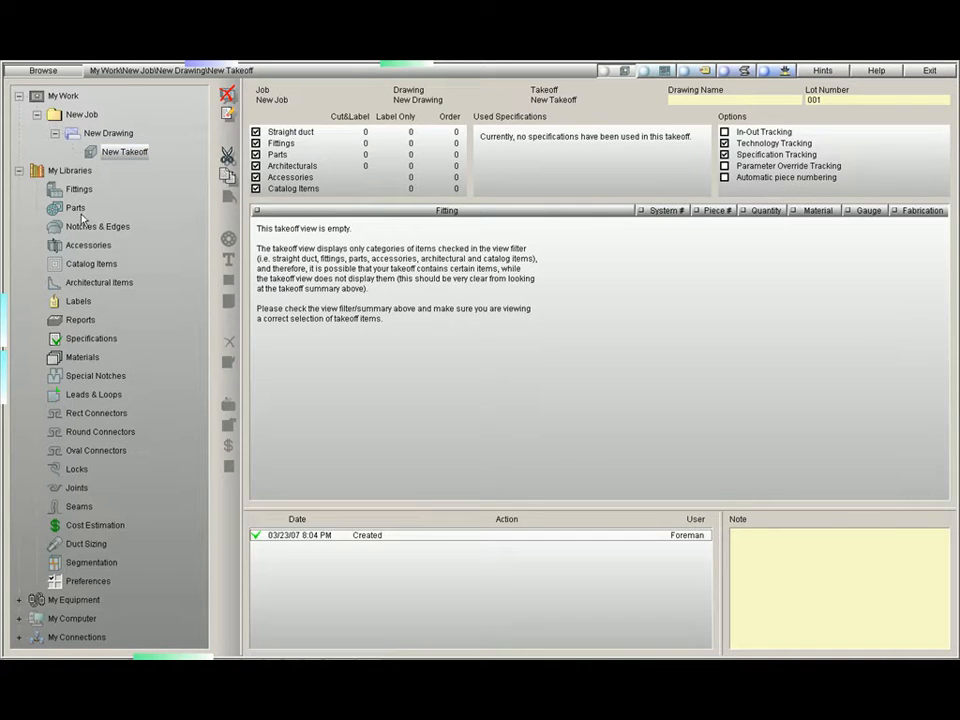
mouse_move(90, 268)
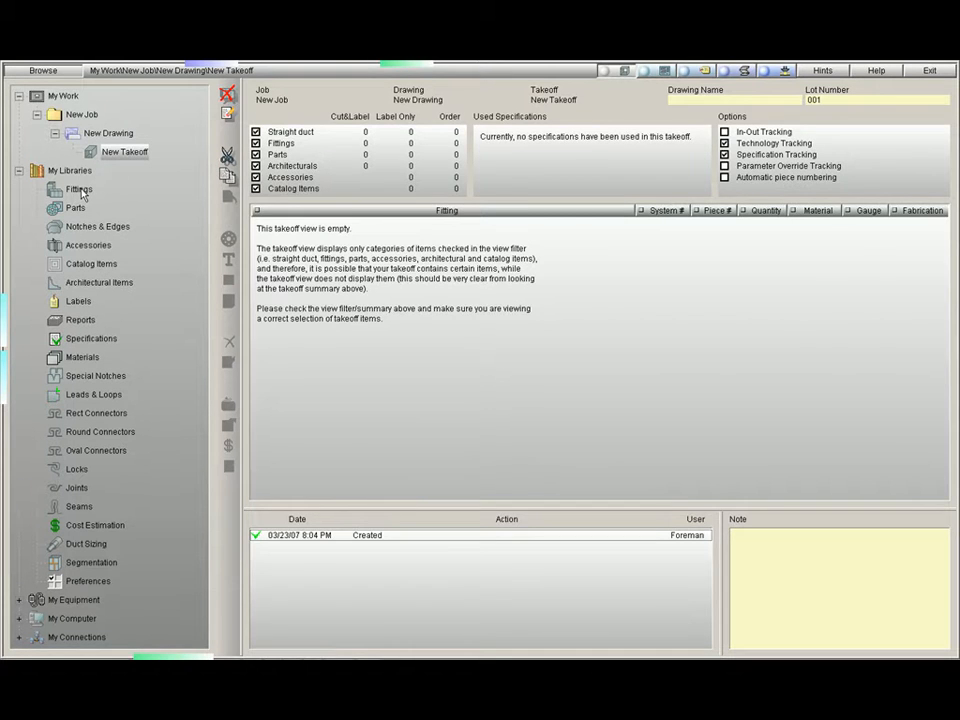
Browse the PractiCAM Single Wall library down to its Rectangular Transitions fittings
left_click(78, 188)
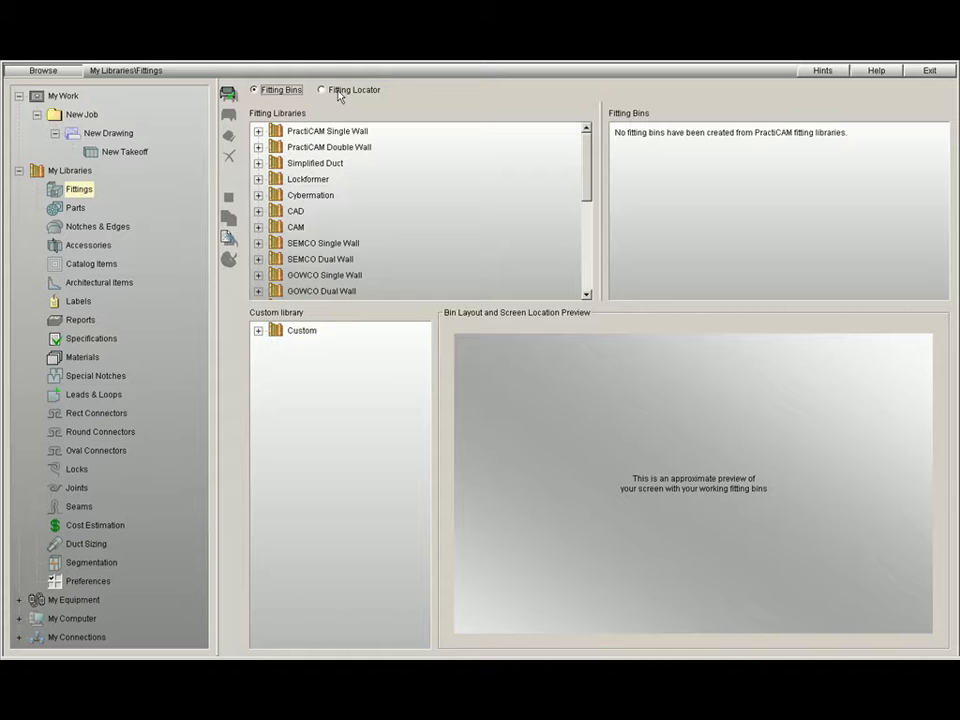
mouse_move(272, 96)
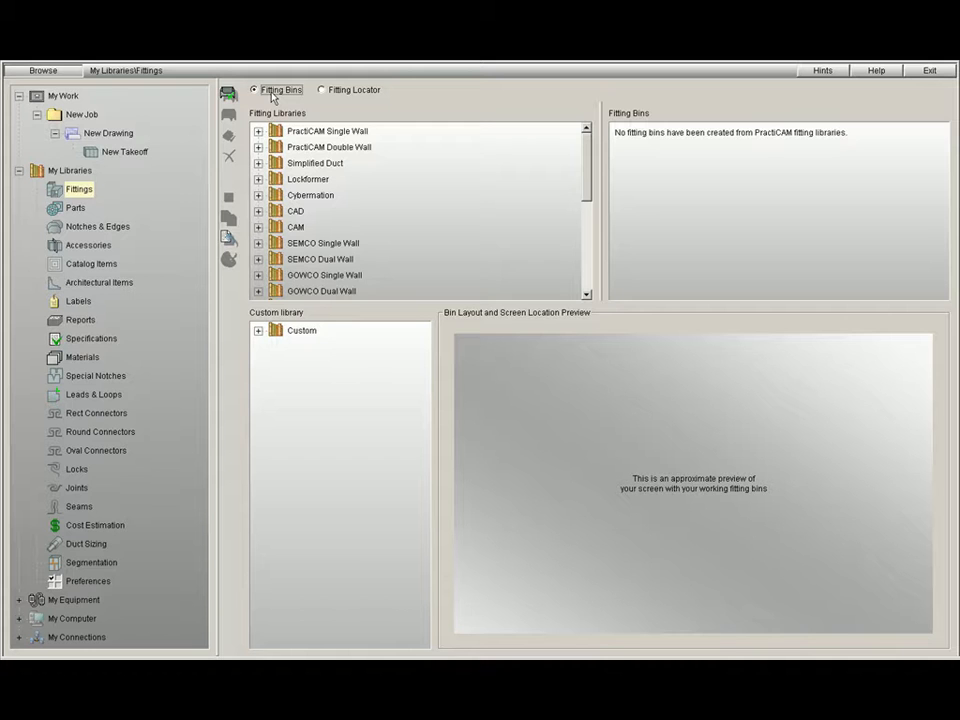
mouse_move(360, 232)
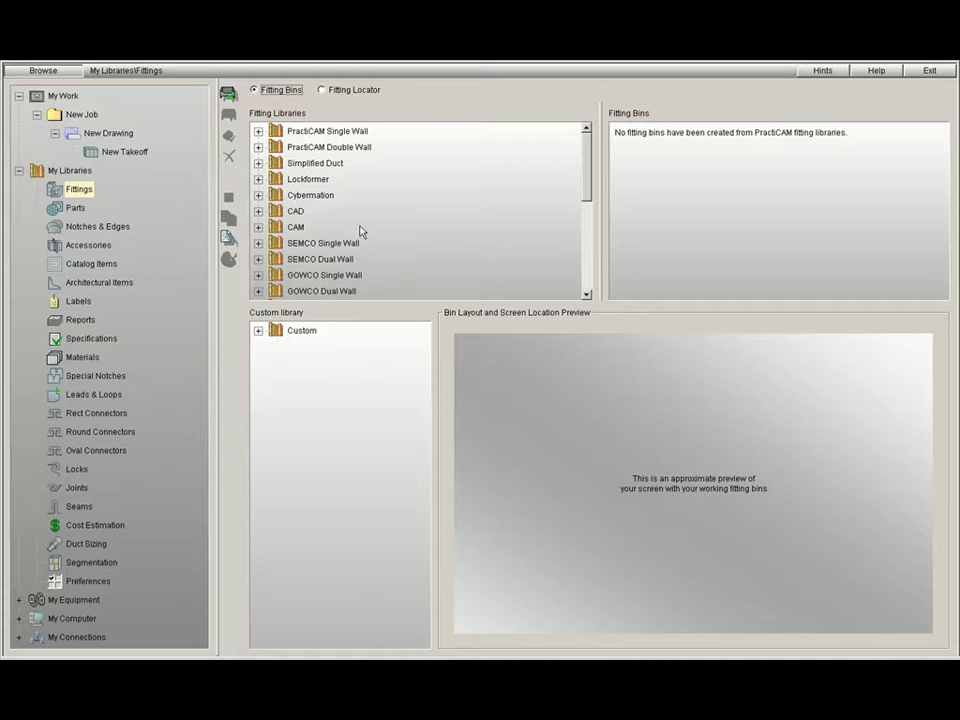
mouse_move(364, 212)
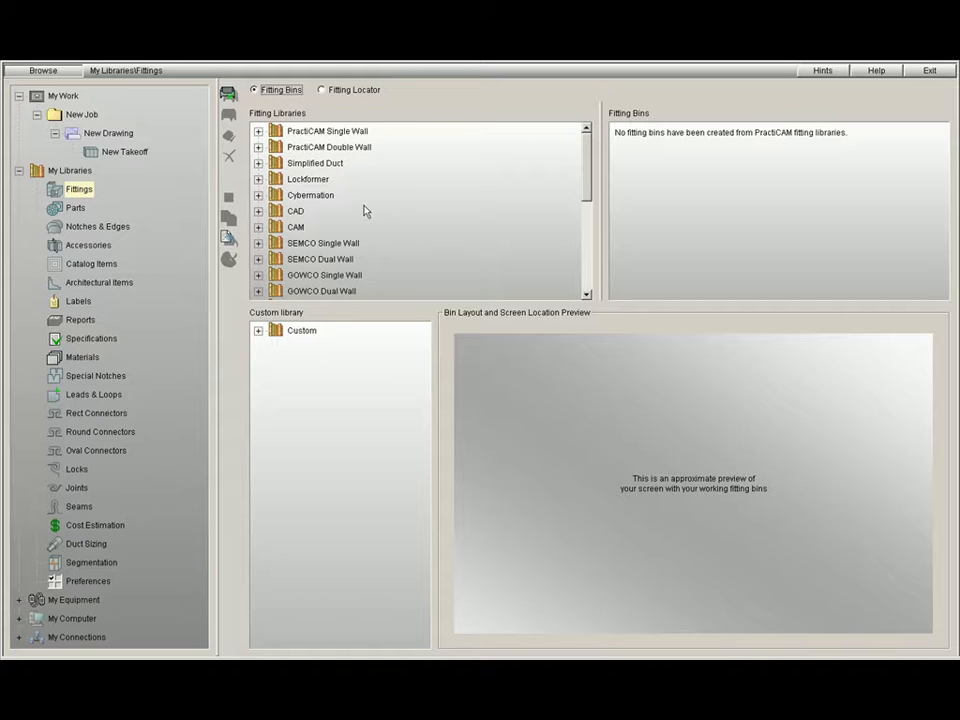
mouse_move(400, 212)
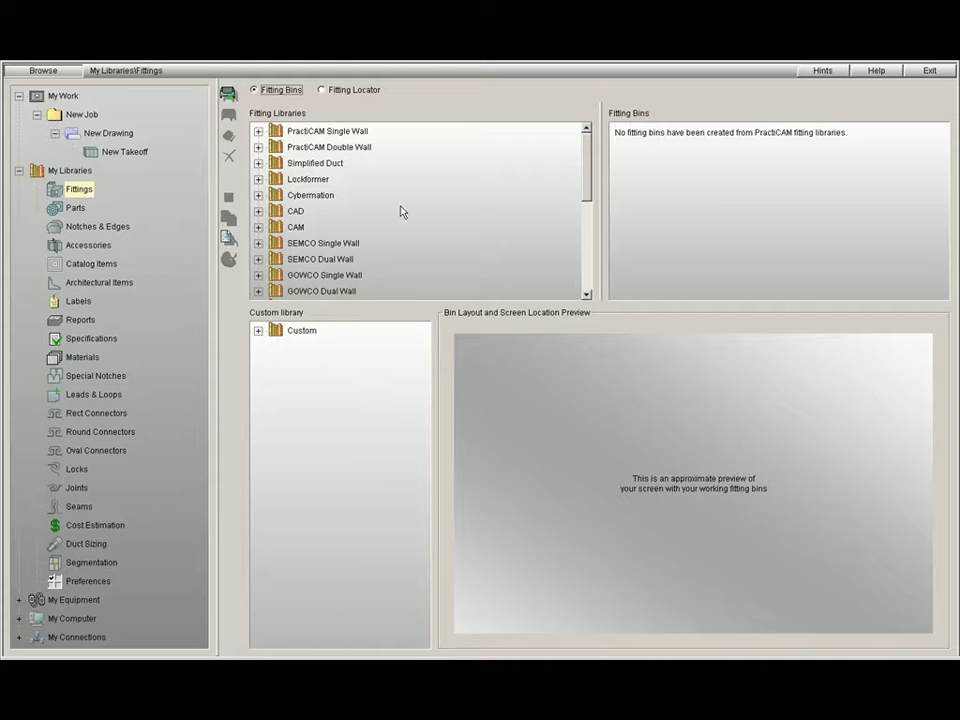
mouse_move(400, 212)
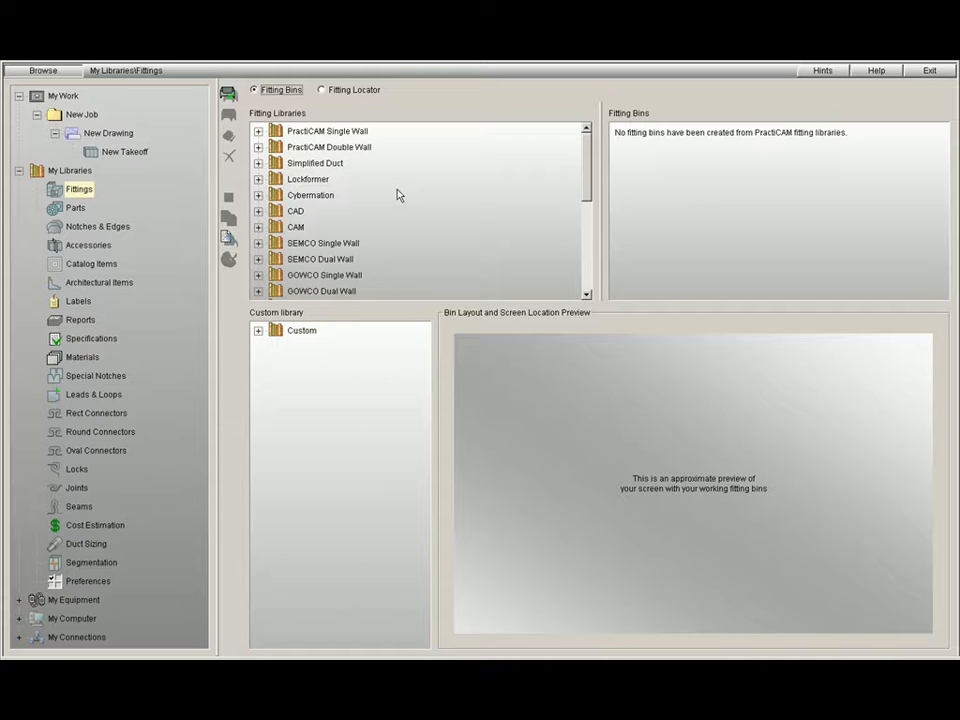
mouse_move(396, 192)
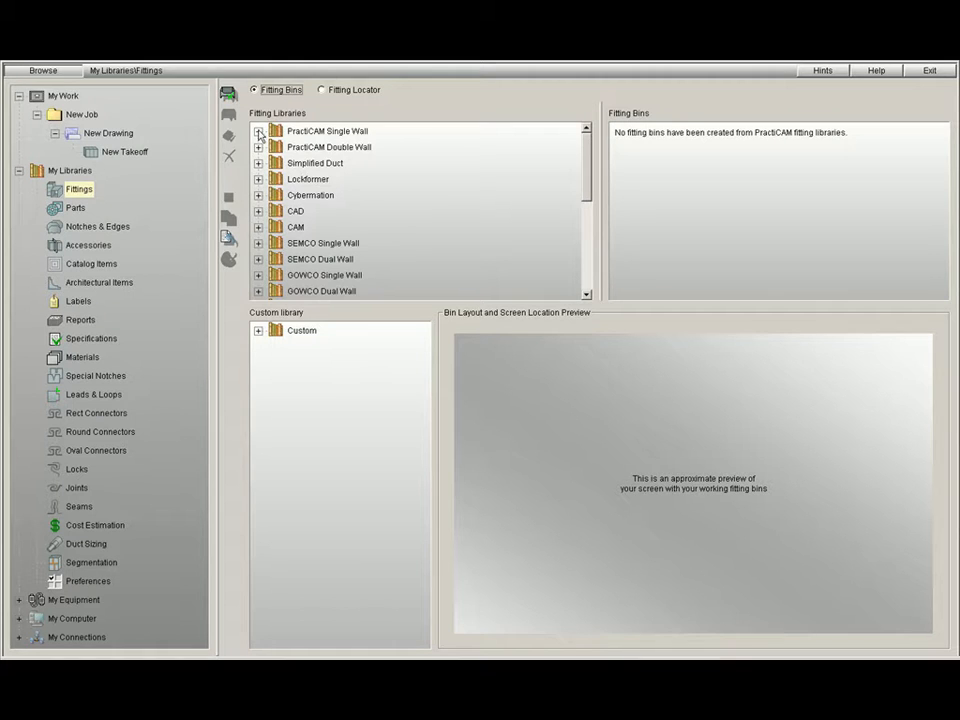
left_click(260, 132)
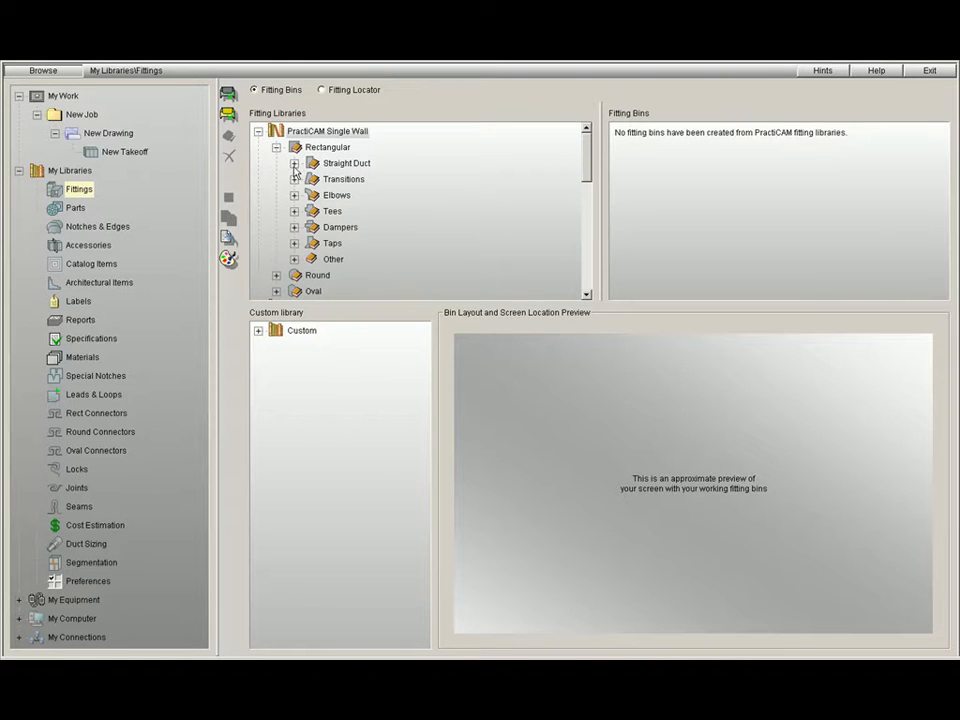
left_click(294, 180)
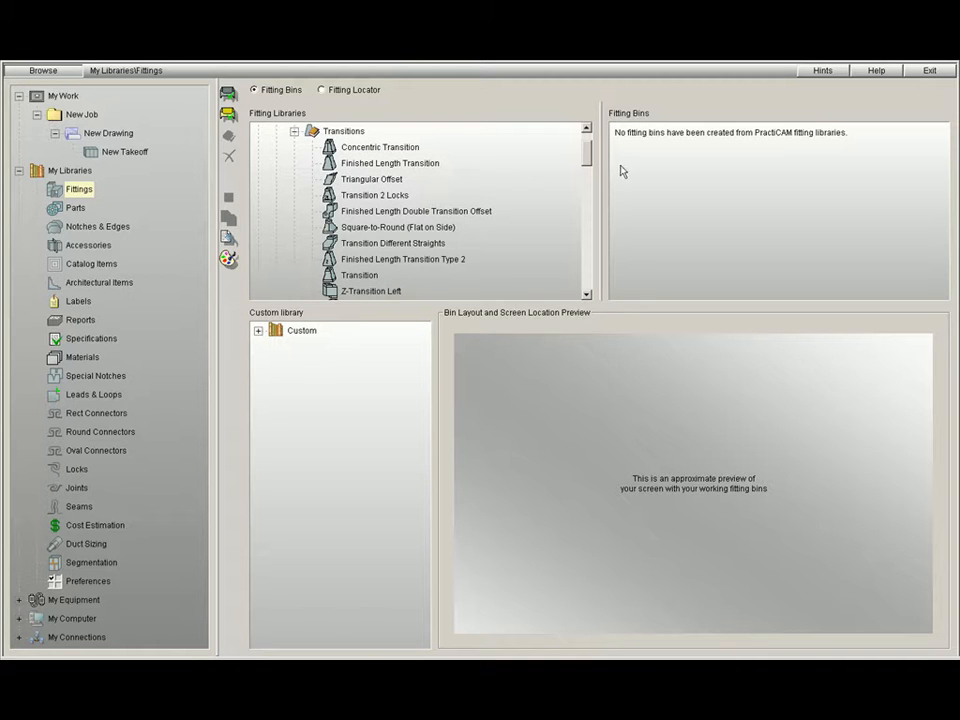
scroll("down", 3)
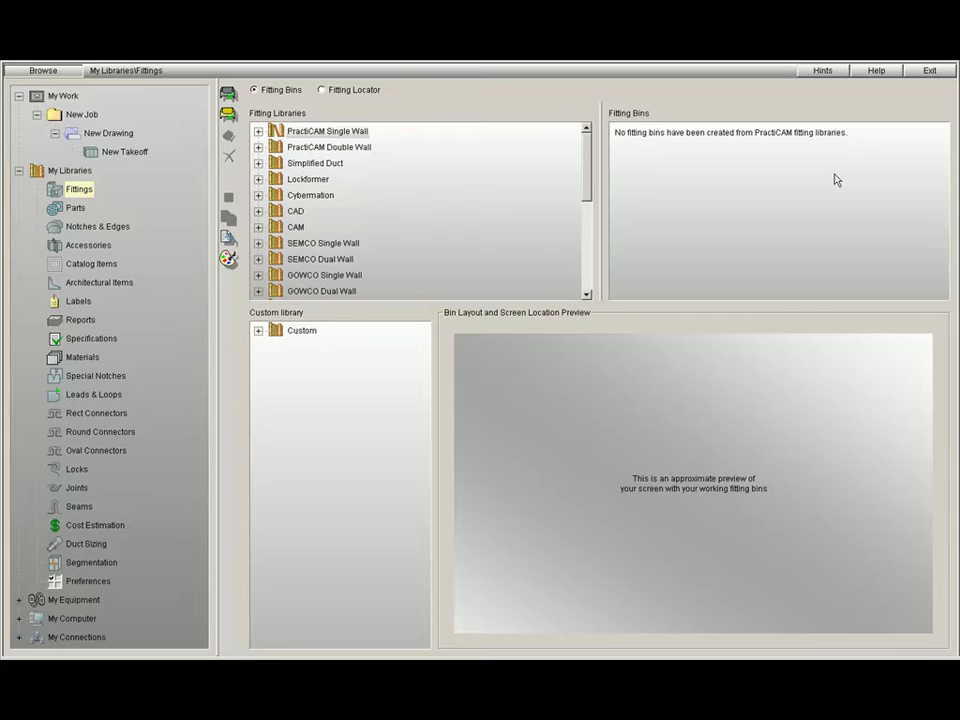
mouse_move(776, 178)
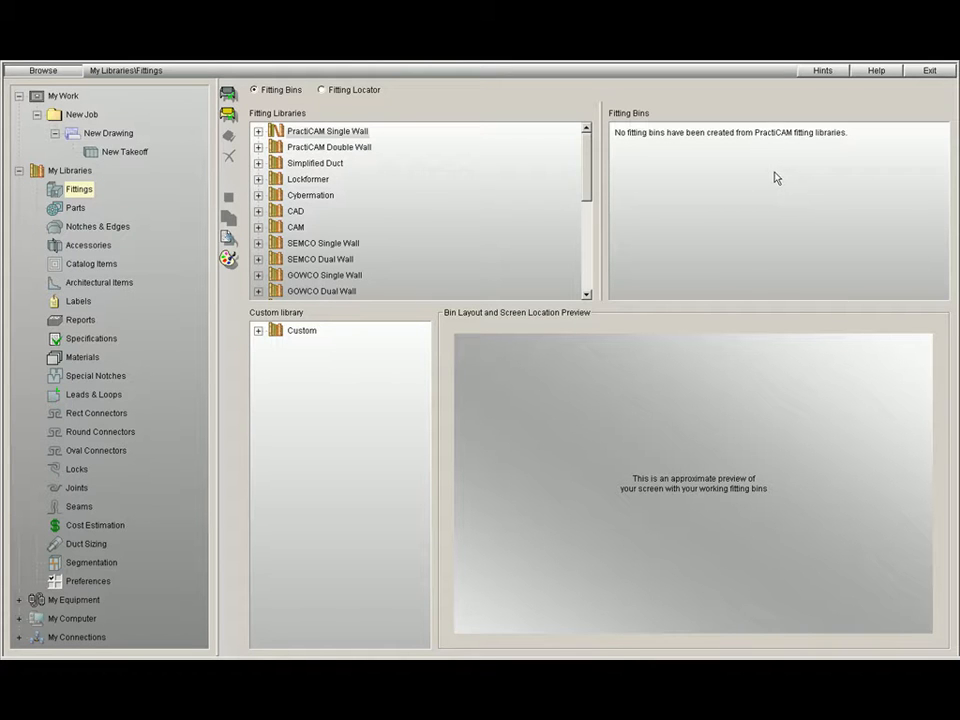
mouse_move(772, 176)
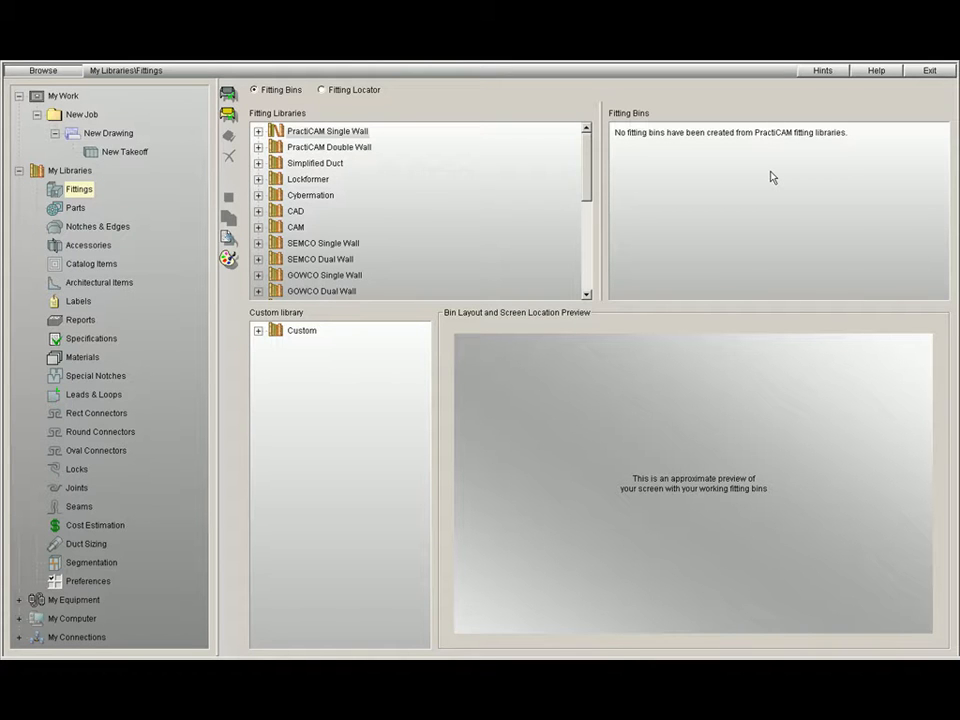
mouse_move(308, 472)
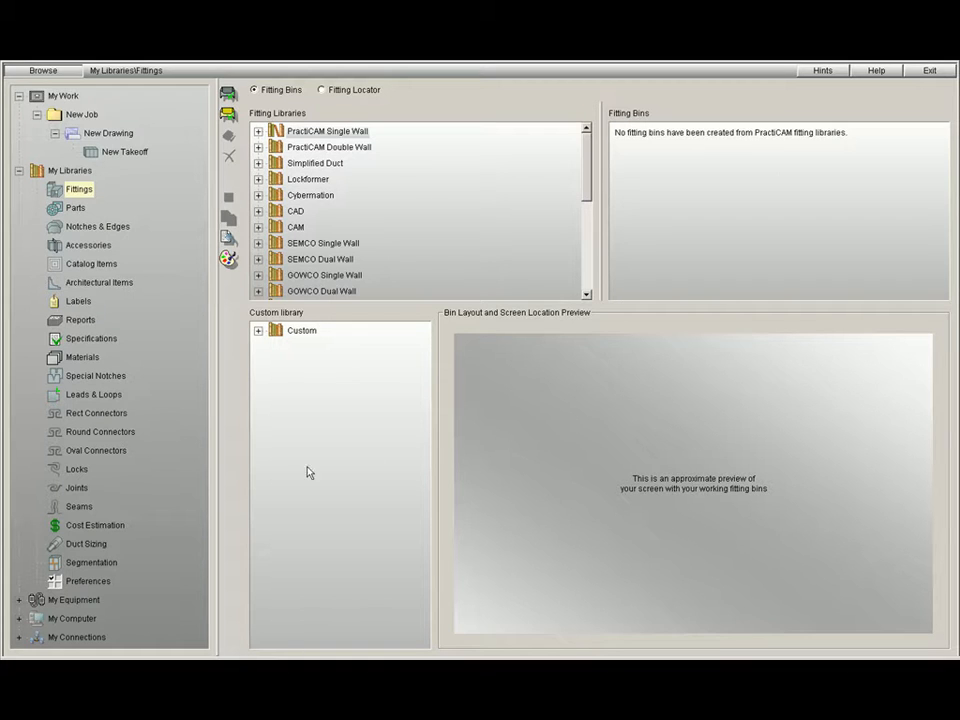
mouse_move(332, 382)
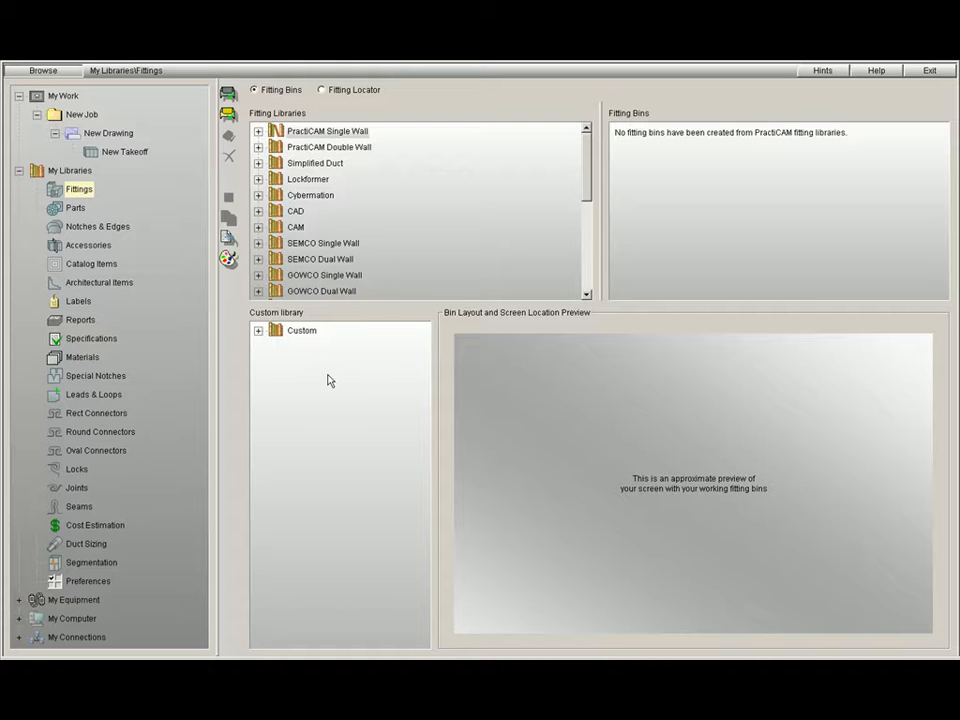
mouse_move(344, 384)
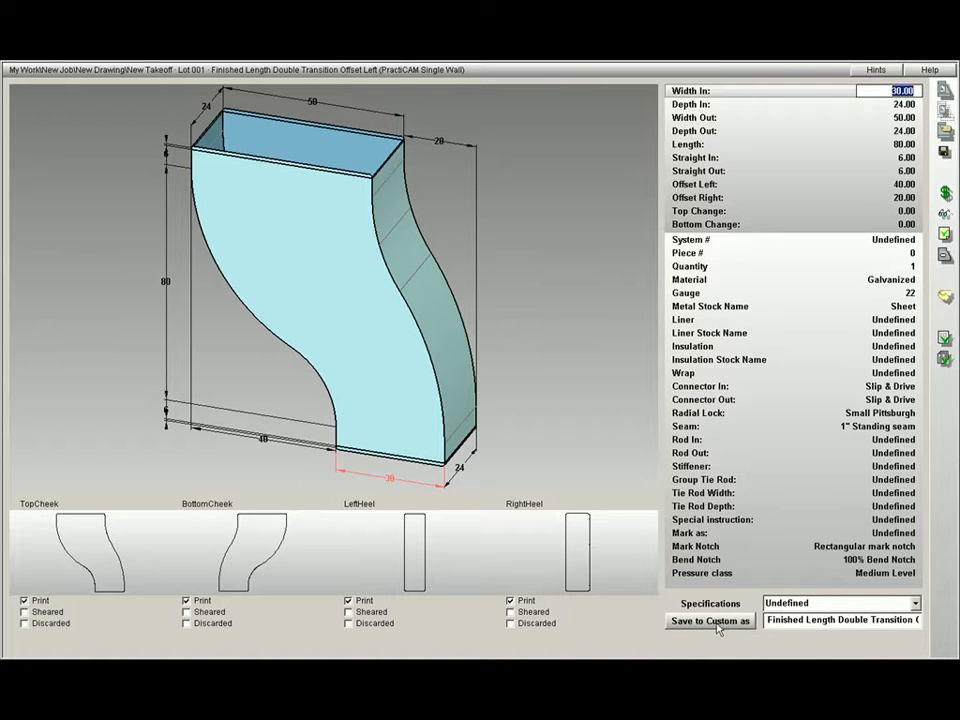
Save the Finished Length Double Transition Offset Left fitting to the Custom folder and confirm
left_click(708, 620)
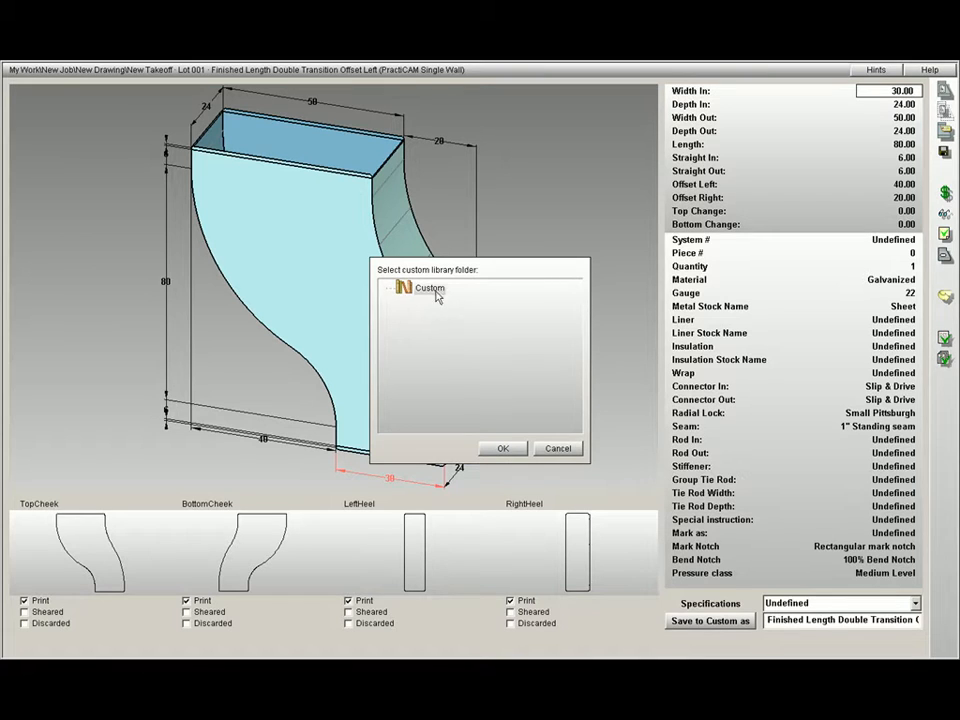
mouse_move(512, 452)
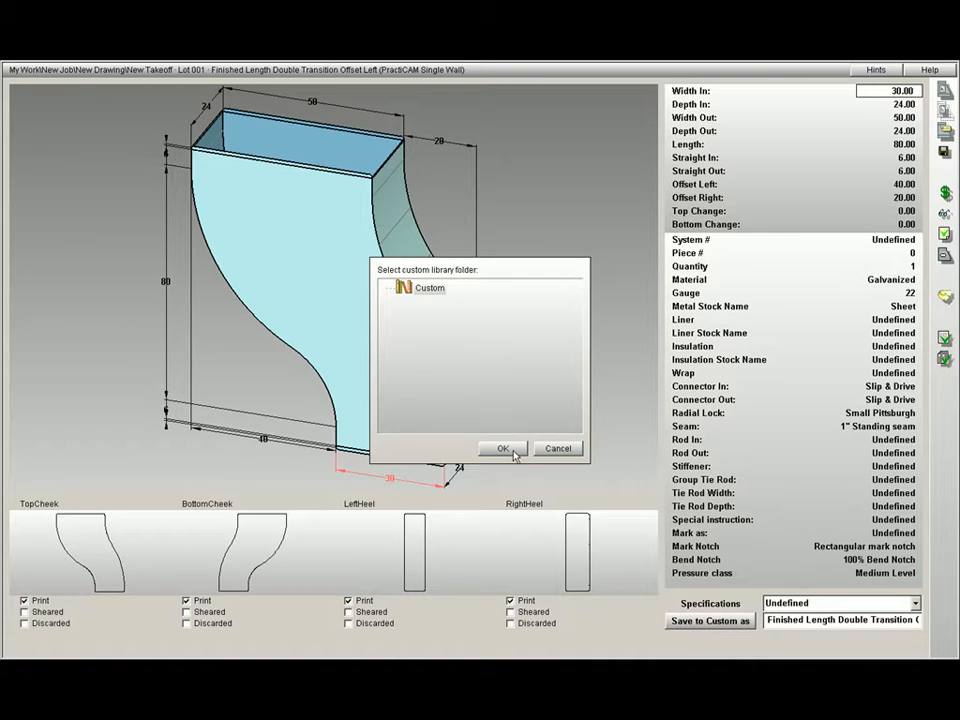
left_click(502, 448)
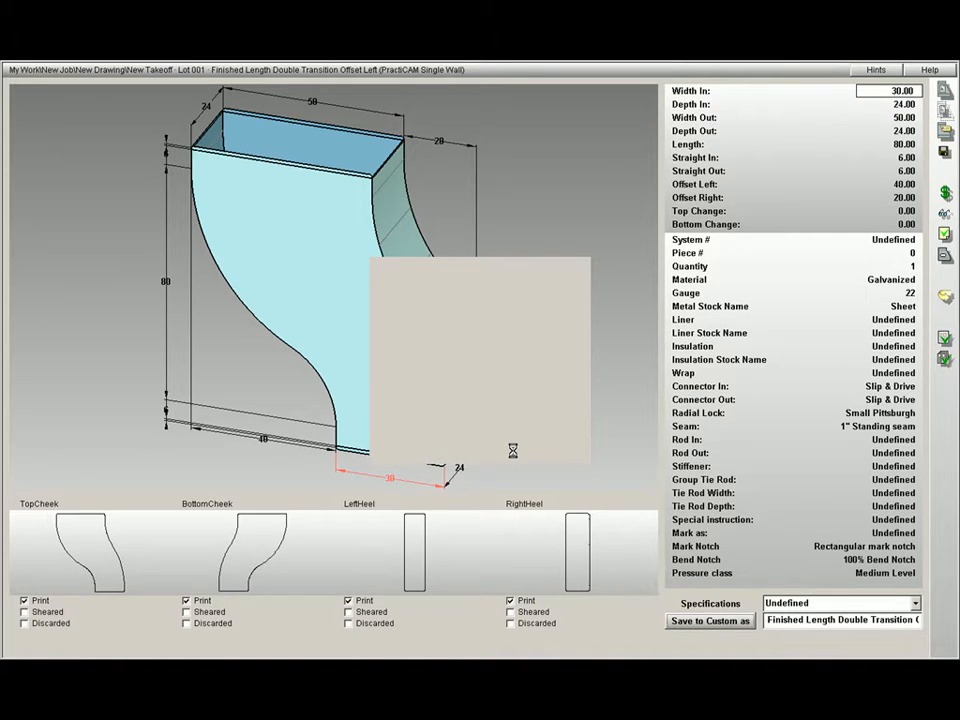
left_click(710, 620)
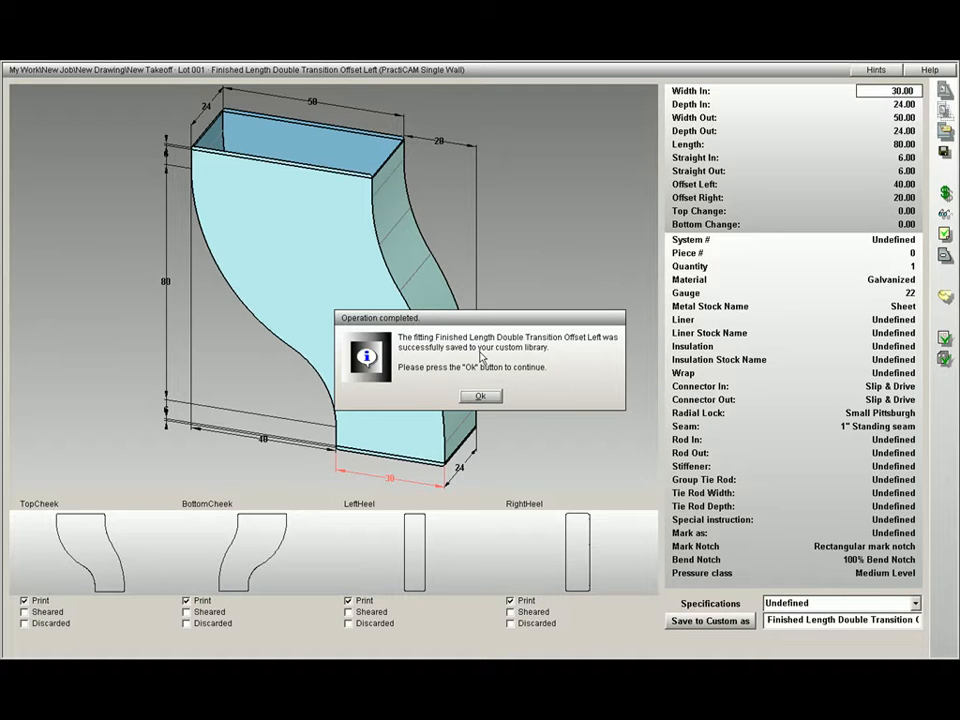
left_click(480, 396)
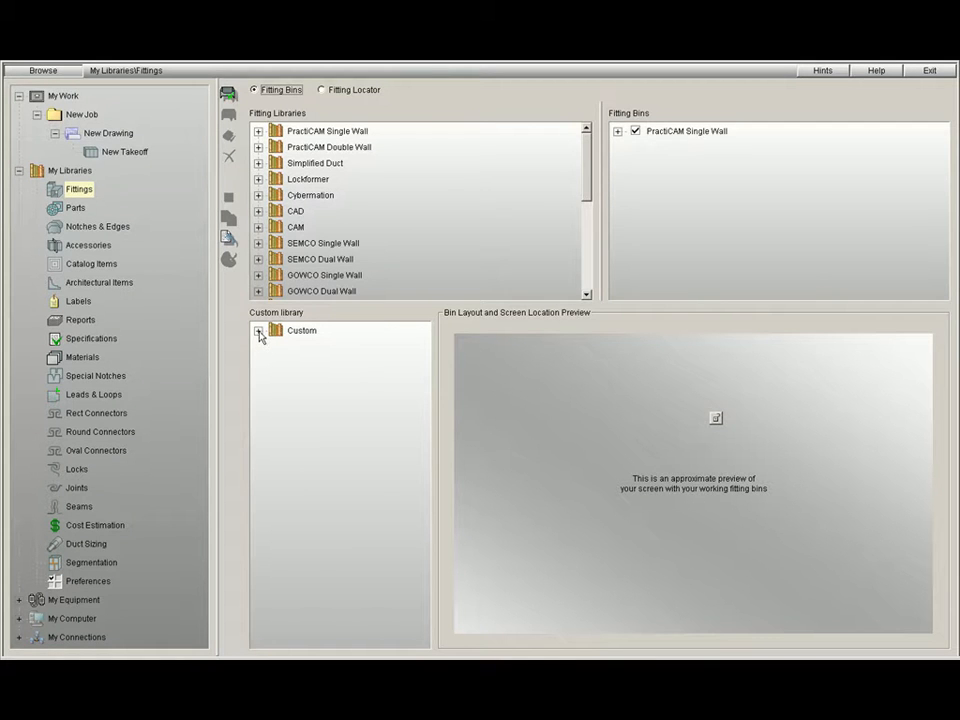
Expand the Custom library to show its saved fittings, including Double Transition Offset Left
left_click(258, 332)
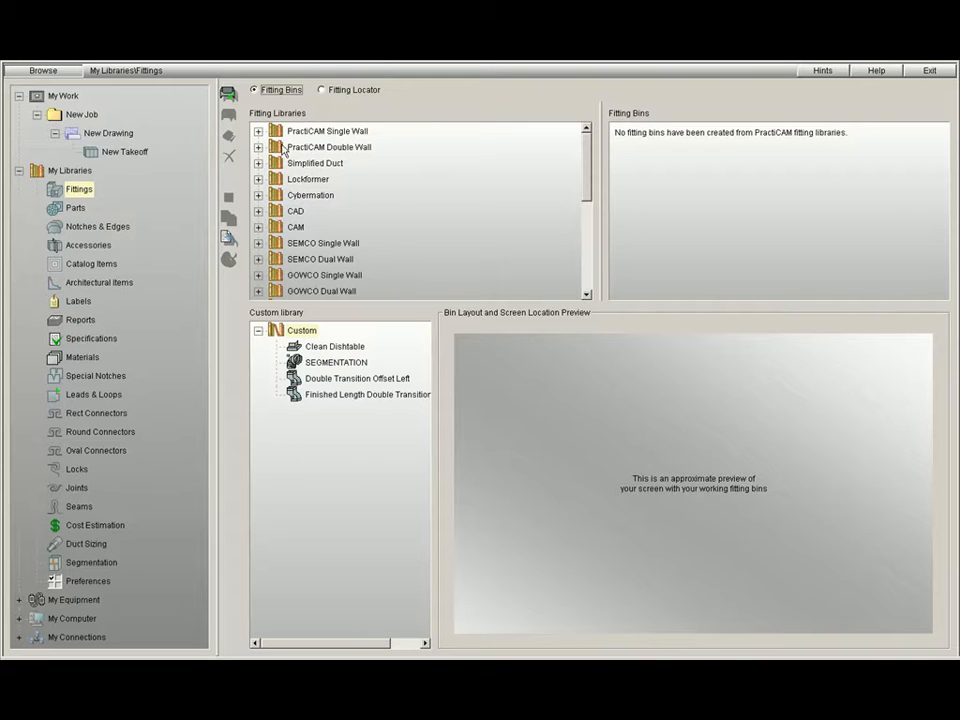
left_click(258, 132)
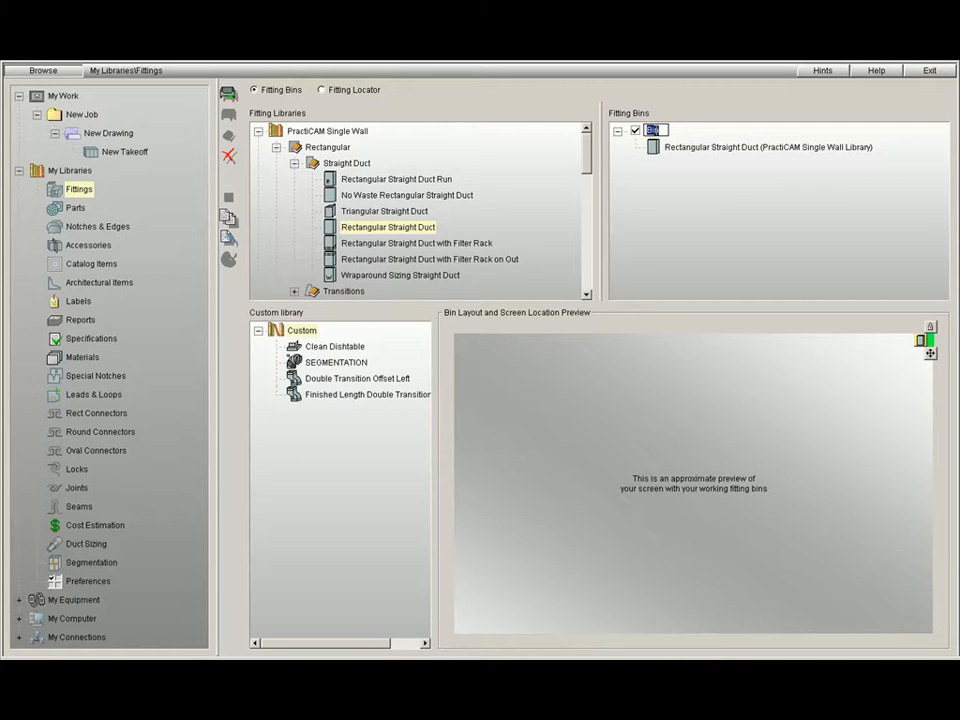
Name the fitting bin 'My Bin' and create two more empty bins
type("M")
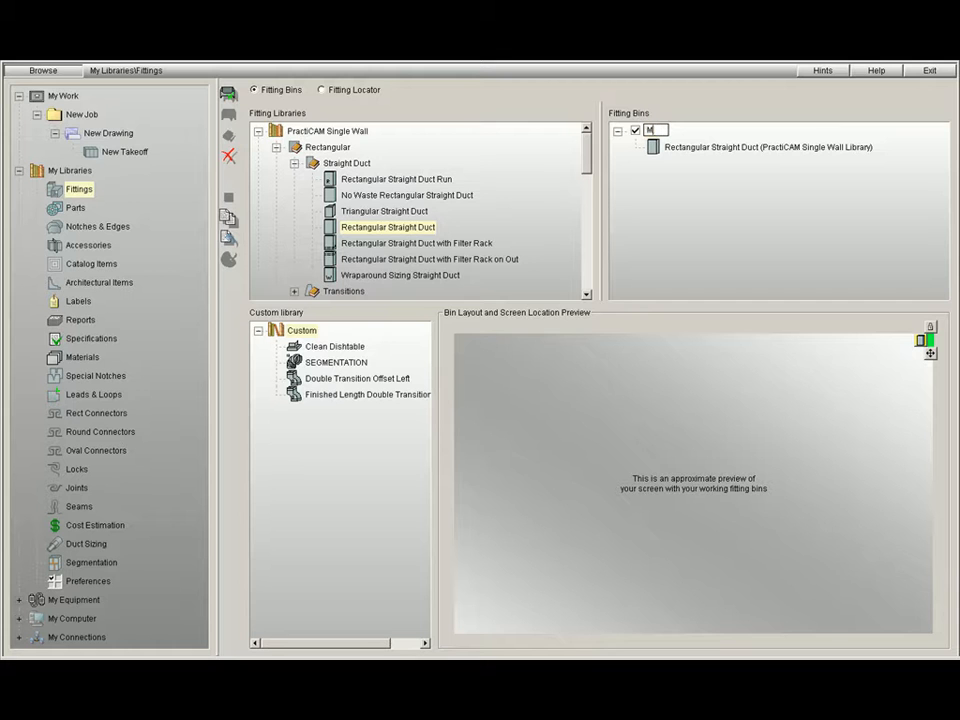
type("y Bin")
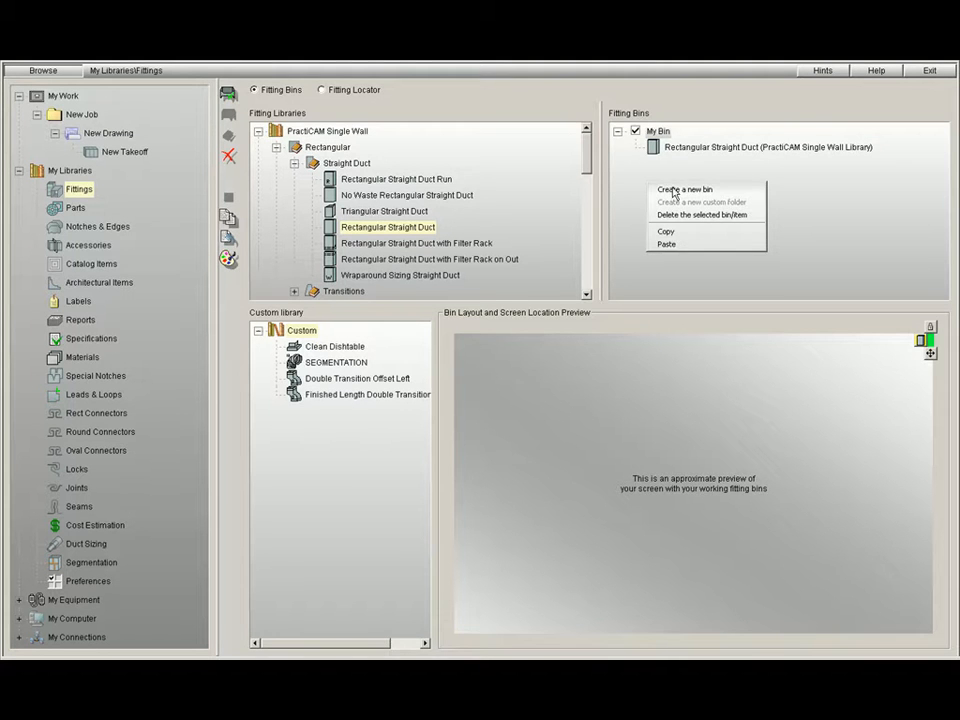
left_click(684, 188)
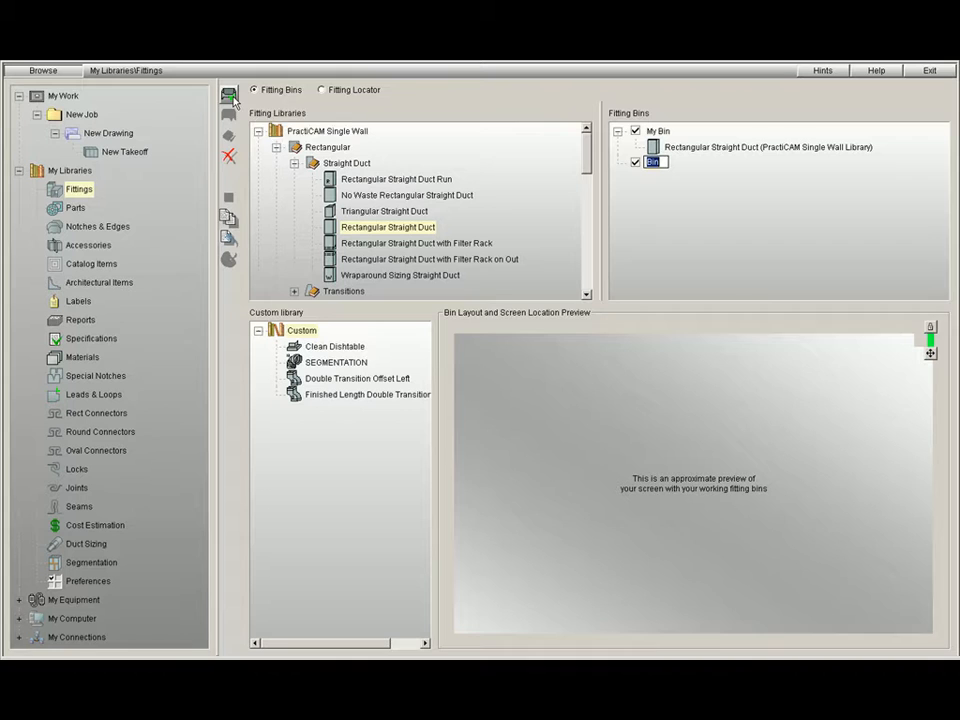
mouse_move(228, 96)
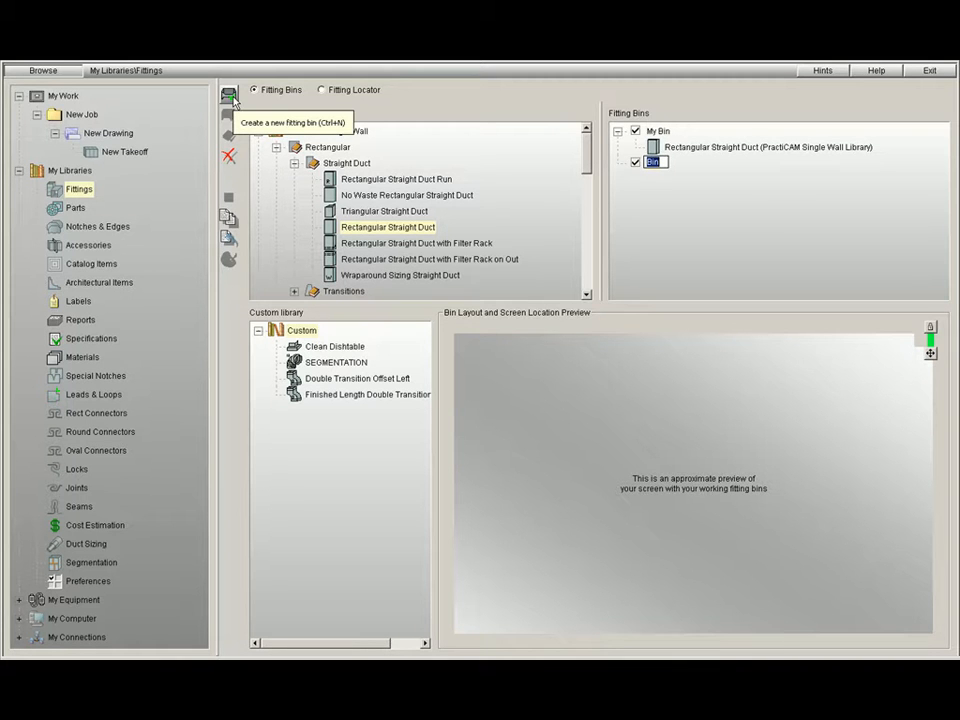
left_click(228, 96)
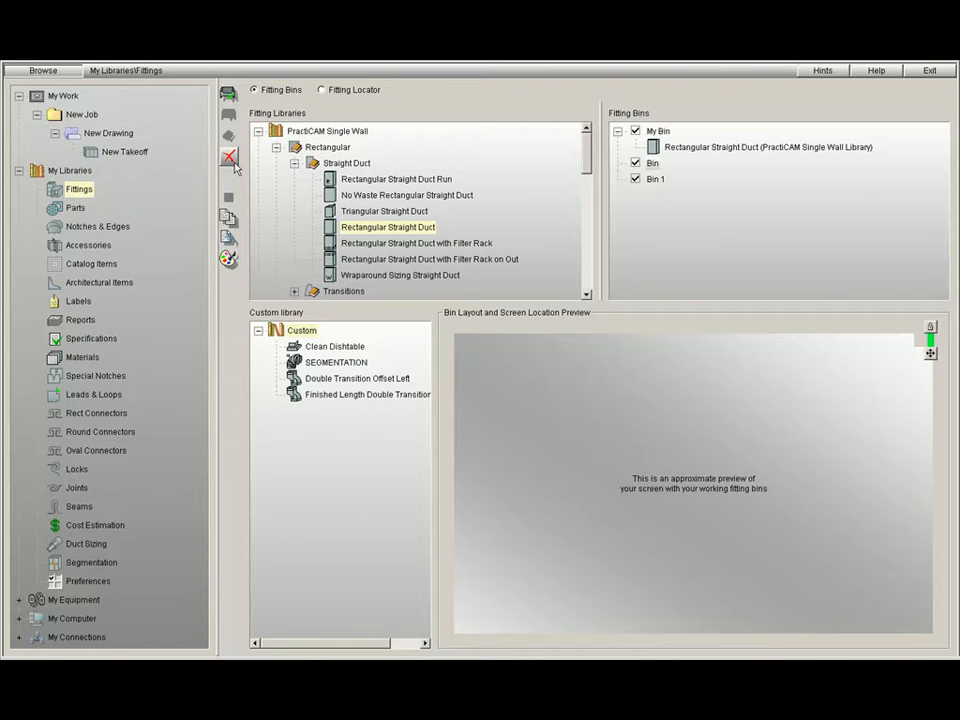
Delete the extra empty bins so only My Bin with Rectangular Straight Duct remains
left_click(228, 156)
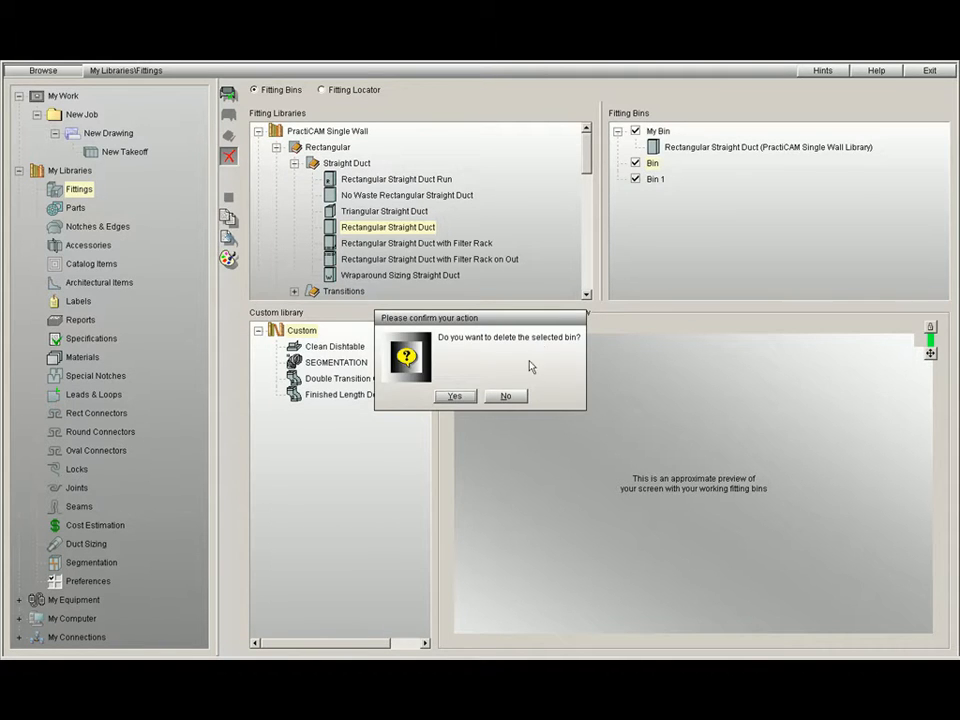
left_click(454, 396)
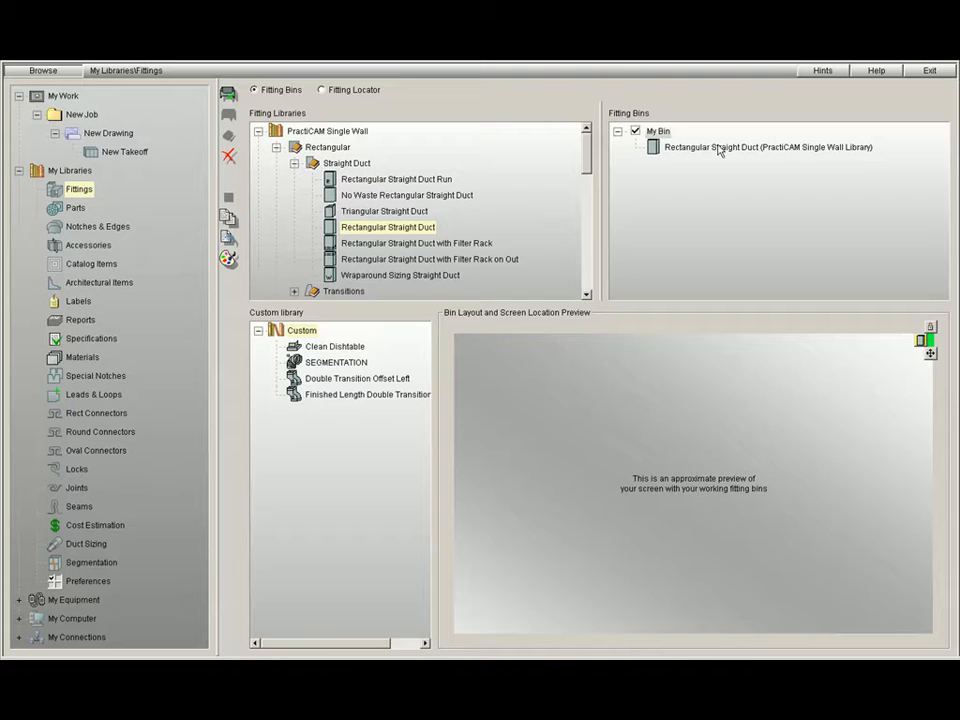
left_click(296, 164)
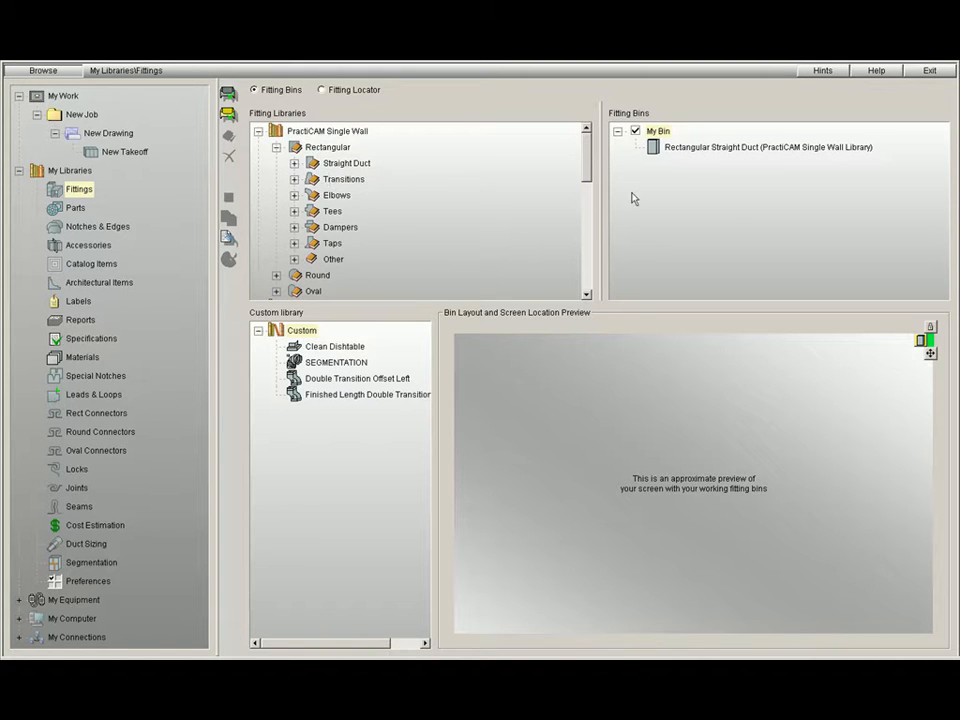
mouse_move(668, 516)
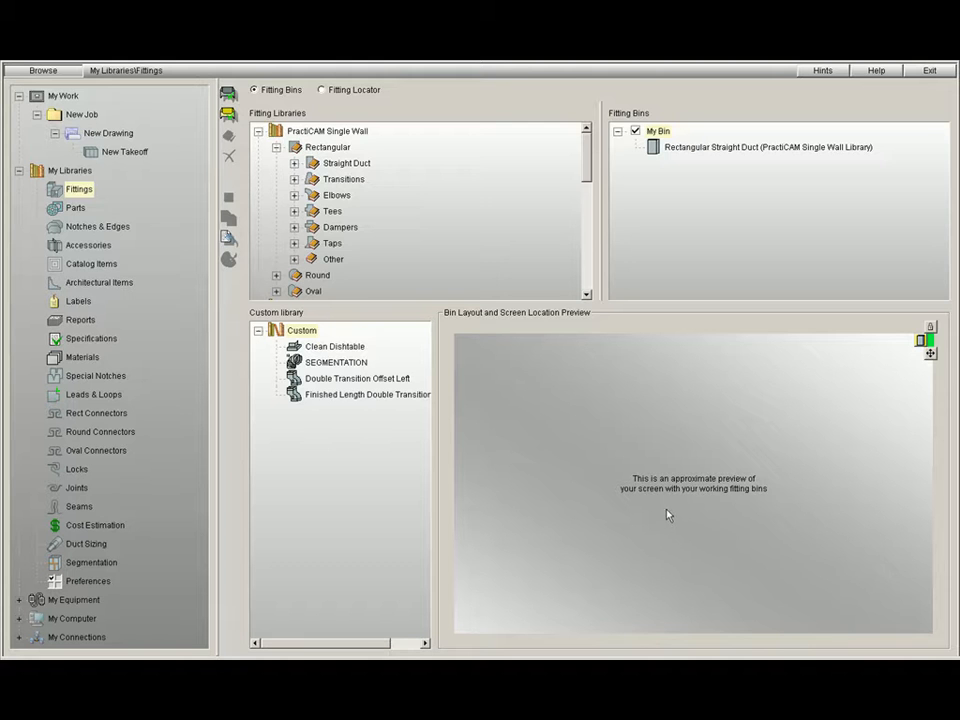
mouse_move(344, 186)
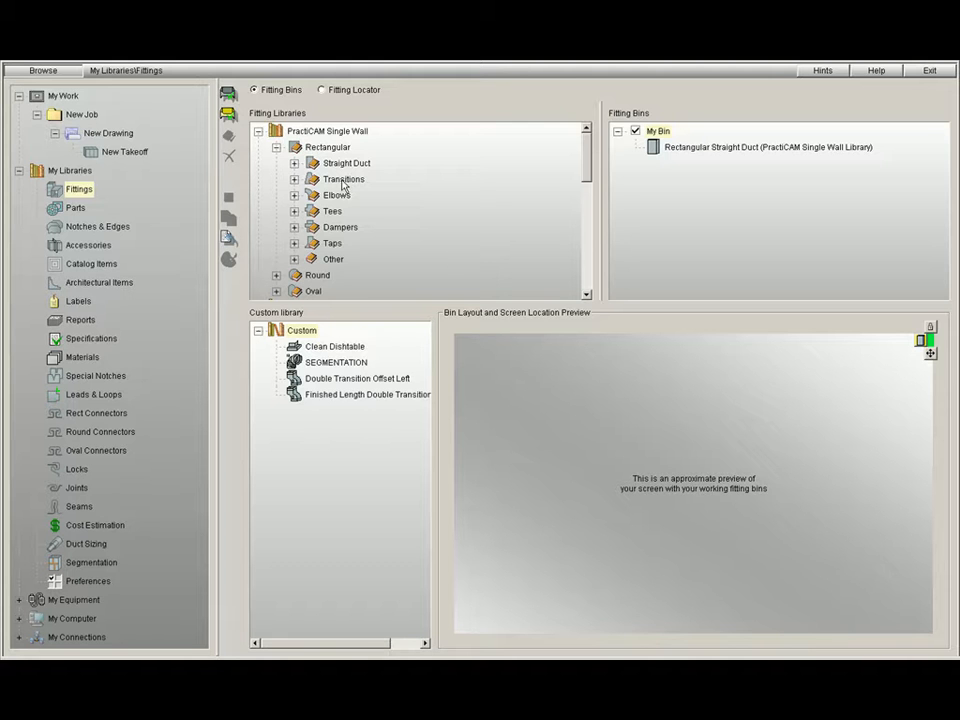
Drag the whole Transitions group into a new bin and select the Elbows group next
left_click_drag(344, 180, 810, 220)
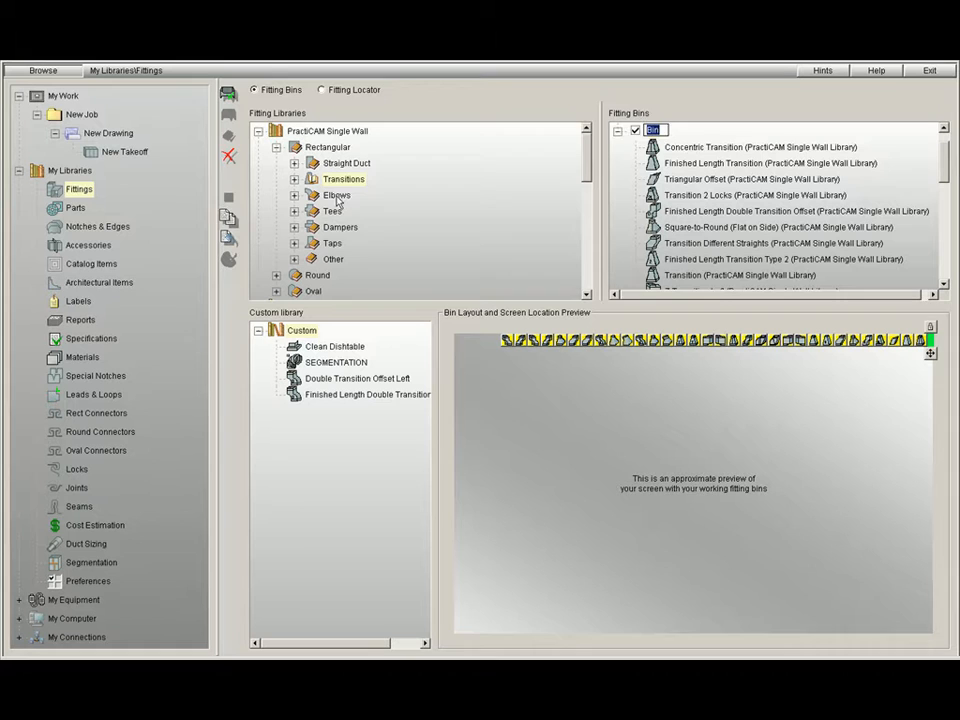
left_click(336, 196)
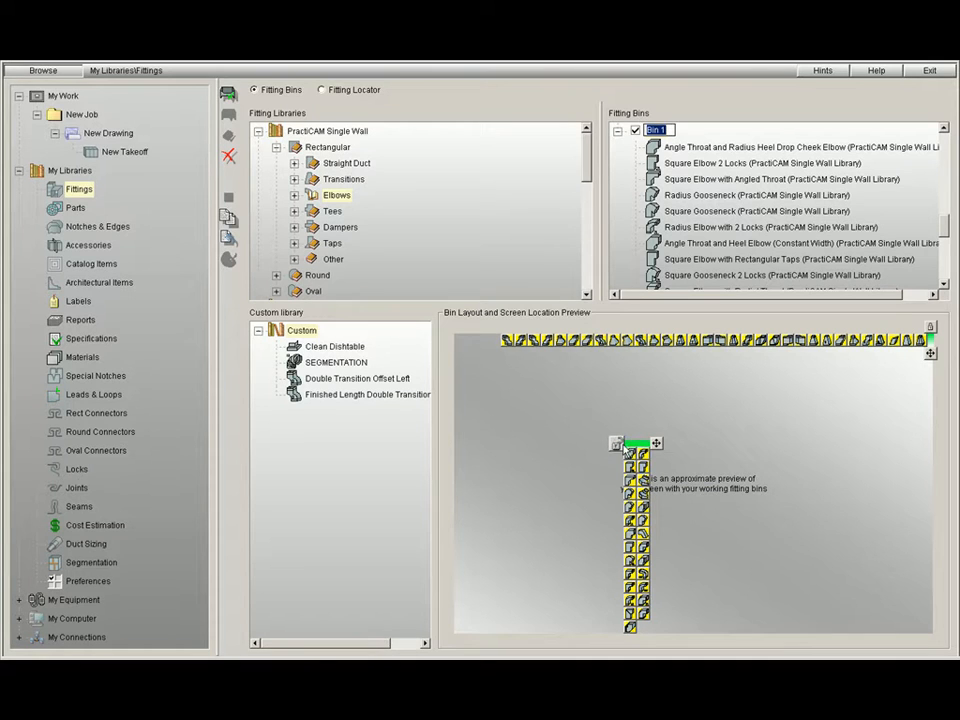
mouse_move(636, 444)
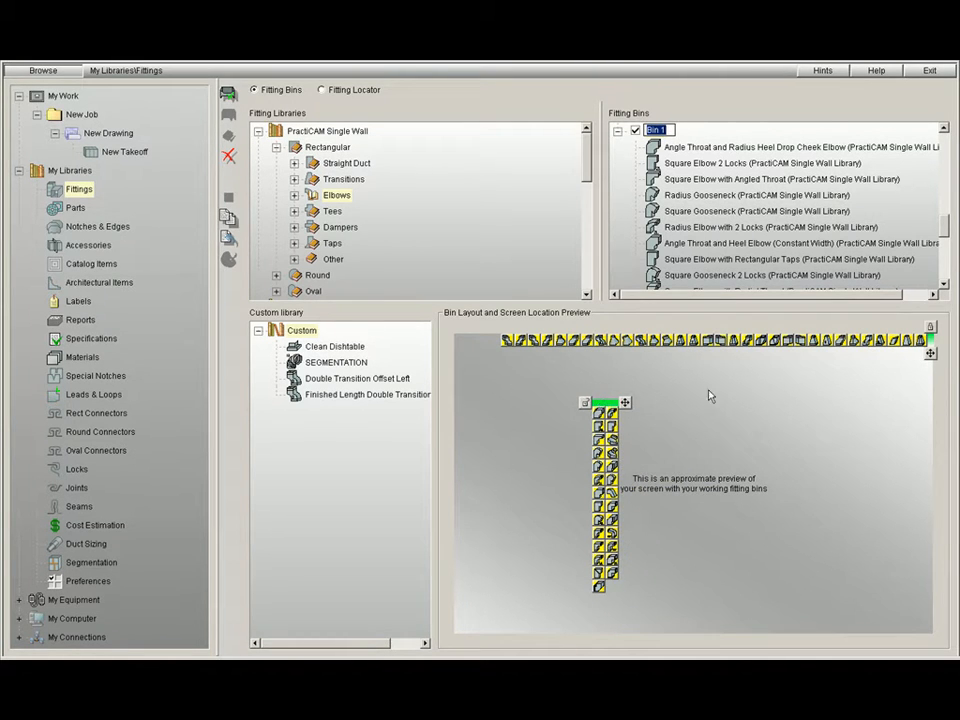
Add the Elbows group as Bin 1 and scroll through the Fitting Bins list to review it
scroll("down", 3)
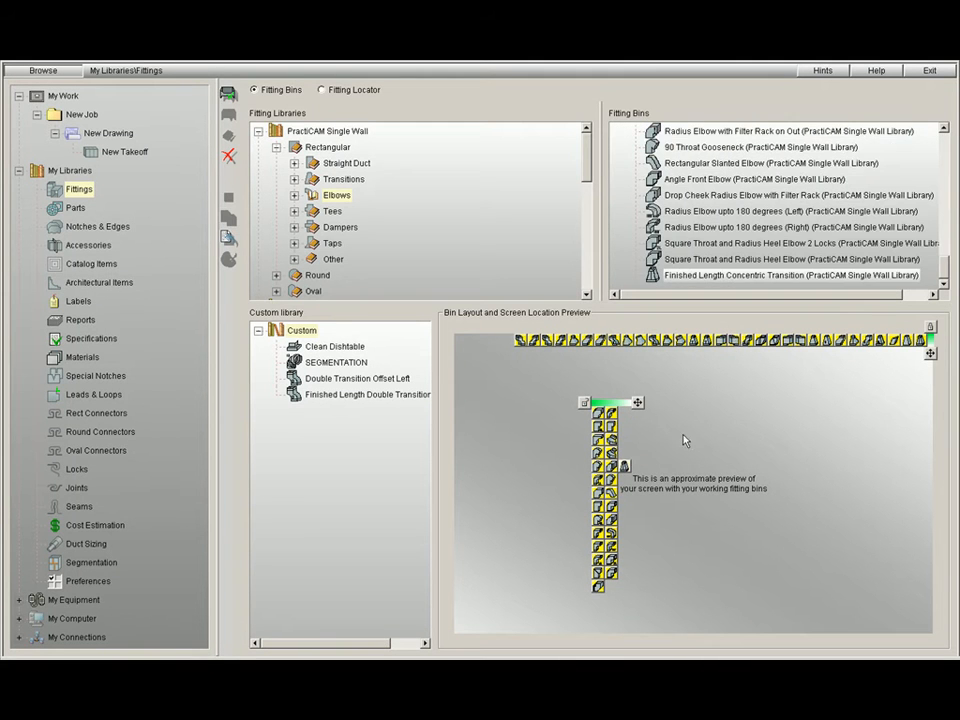
scroll("down", 3)
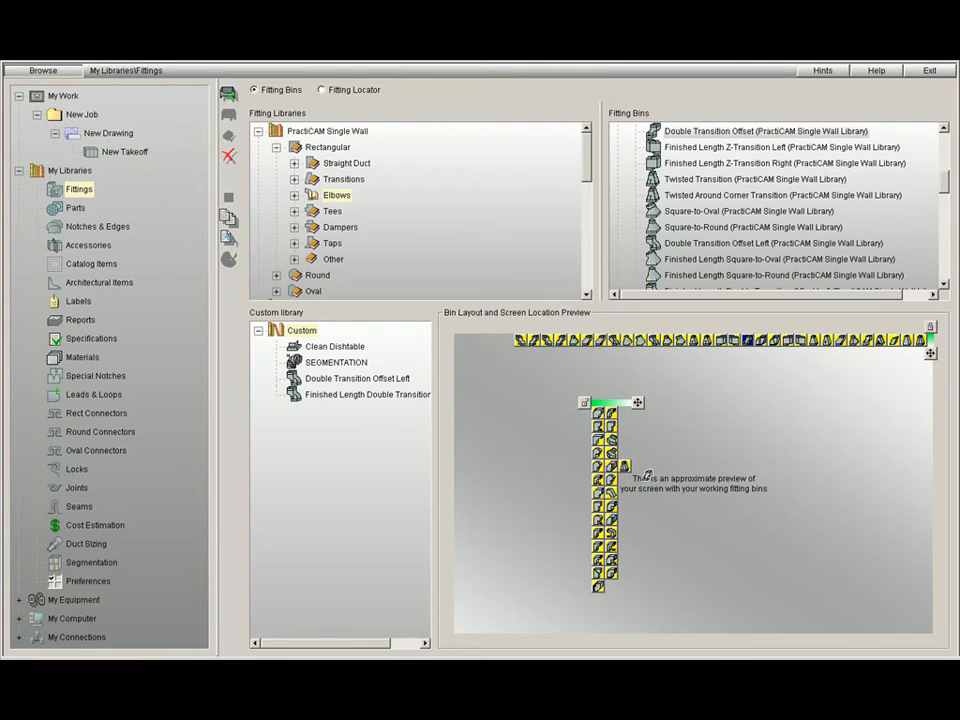
scroll("down", 3)
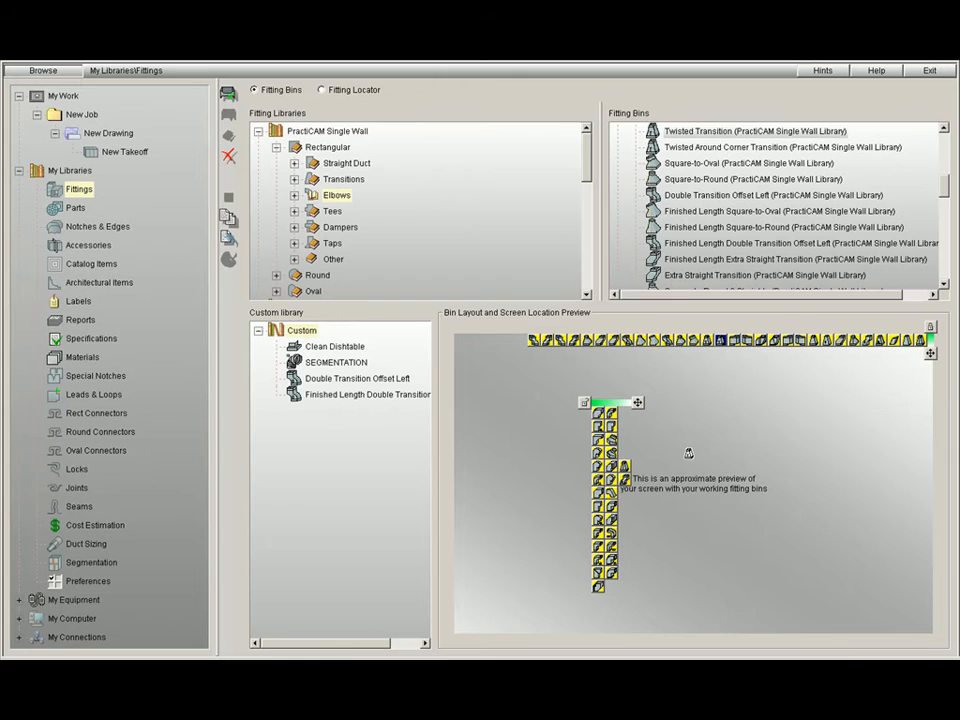
scroll("down", 3)
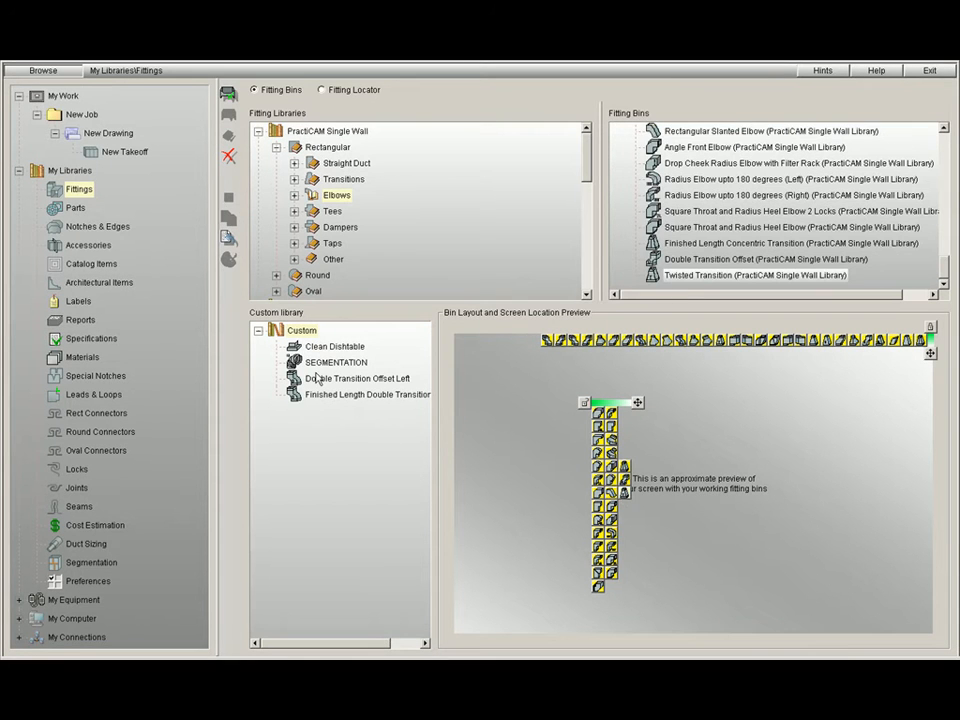
left_click(368, 394)
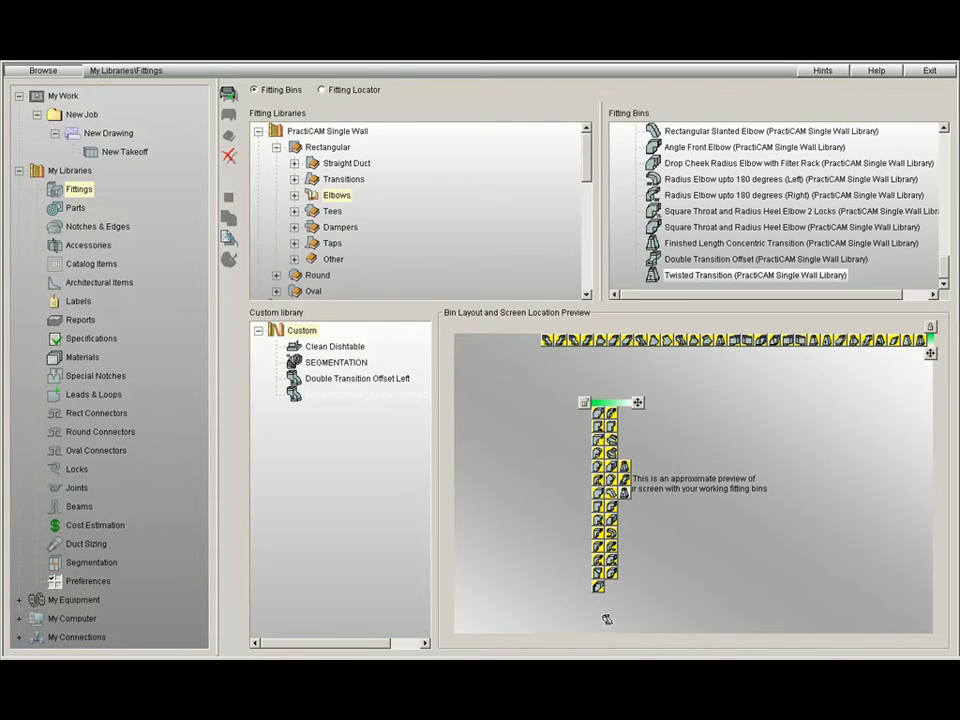
scroll("down", 3)
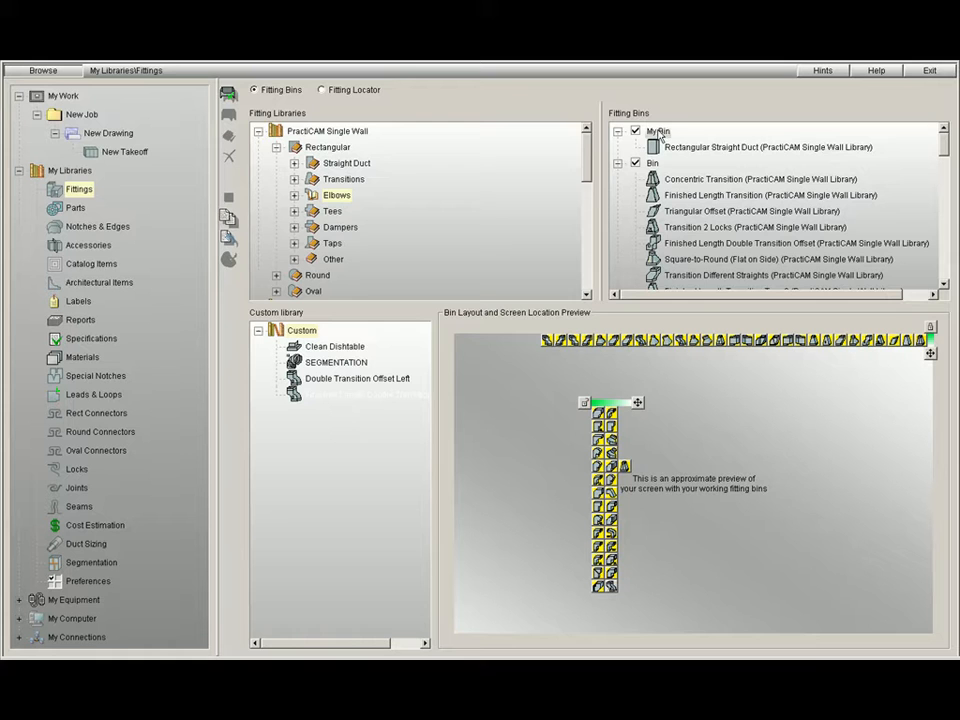
Delete My Bin and the transitions bin, leaving only Bin 1
left_click(228, 156)
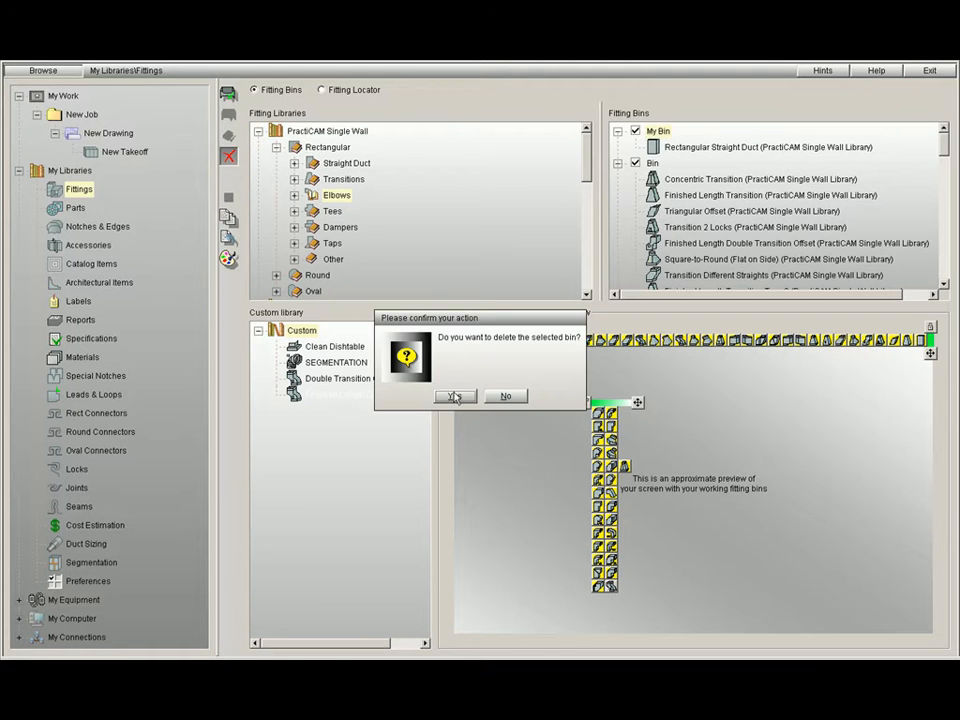
left_click(456, 396)
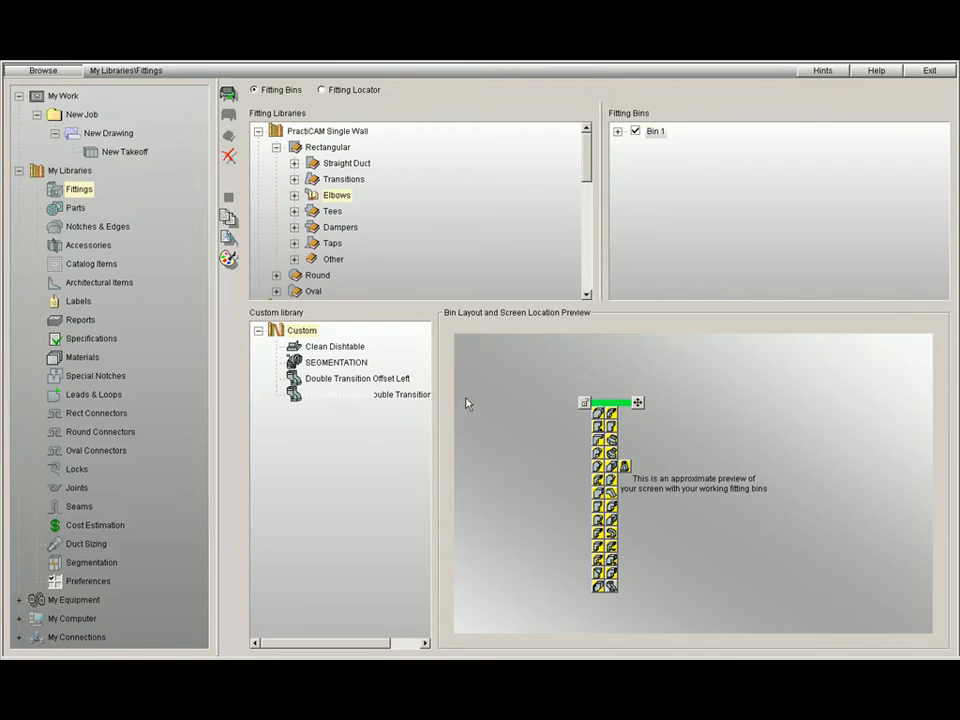
mouse_move(608, 384)
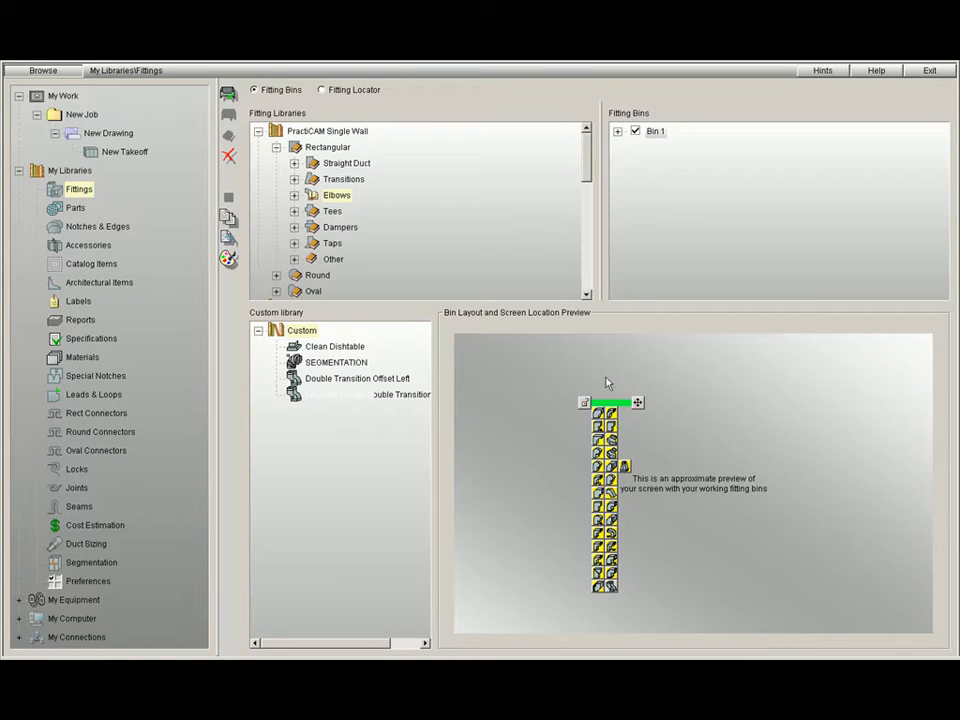
mouse_move(636, 470)
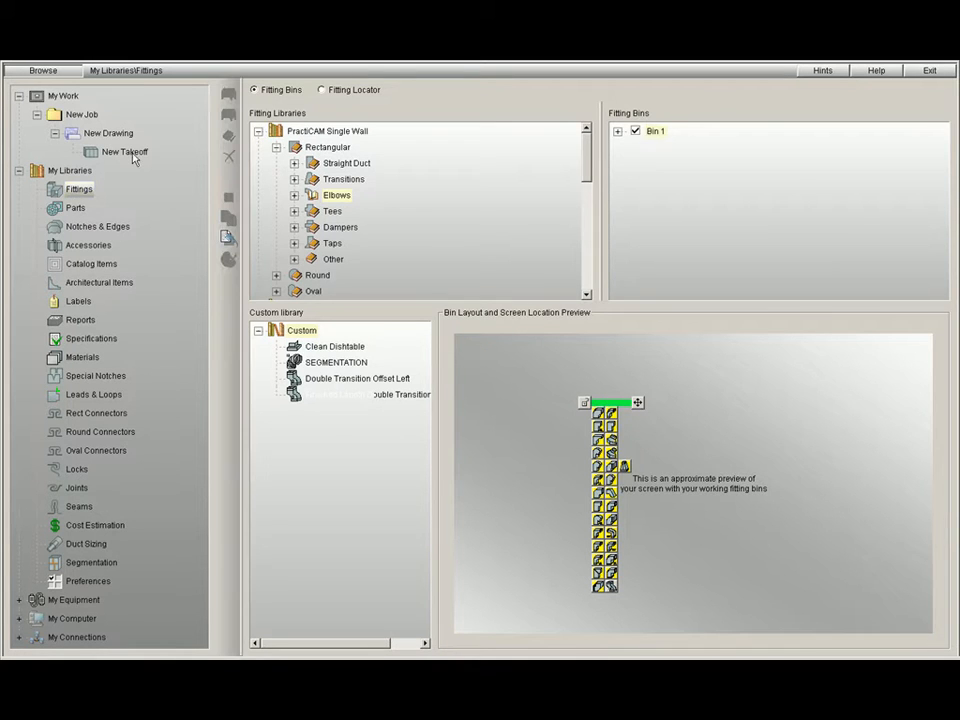
View the empty New Takeoff, then return to the Fittings library bin settings
left_click(124, 152)
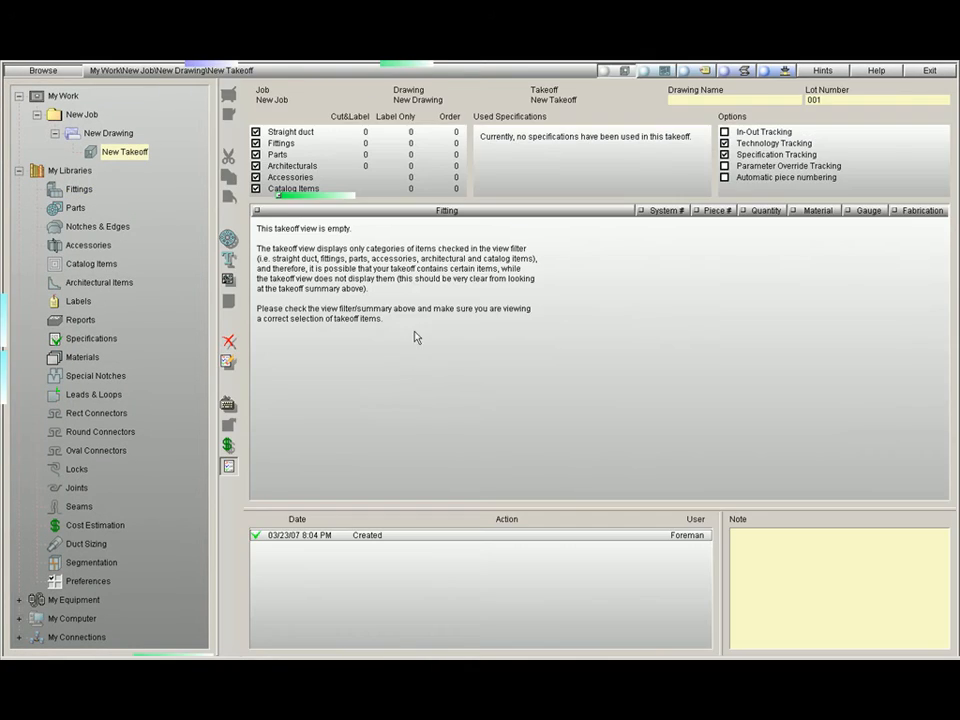
mouse_move(288, 218)
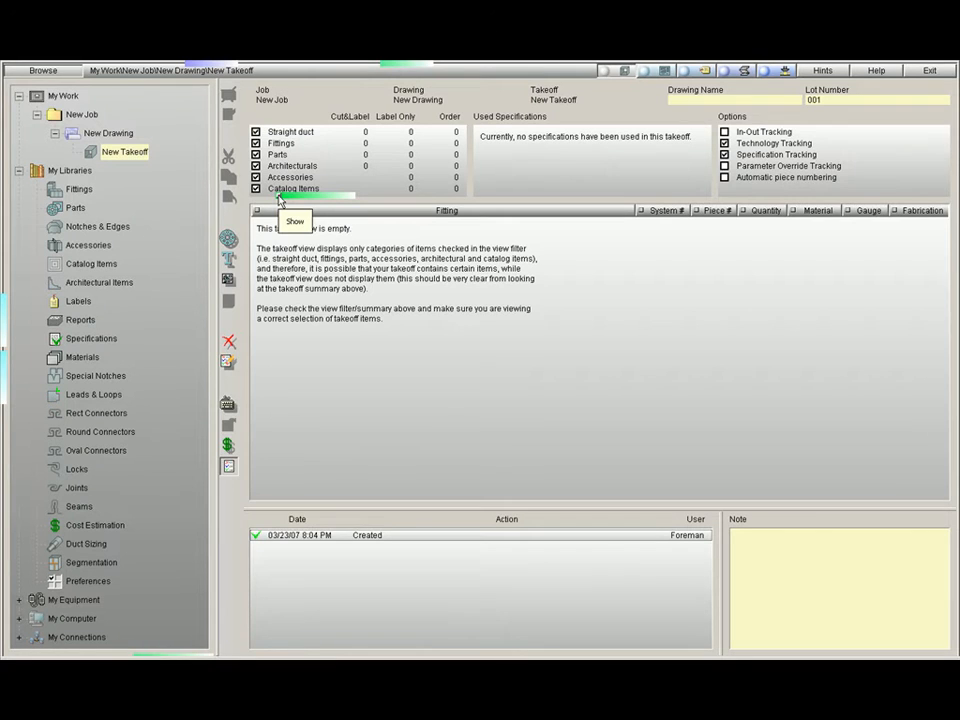
mouse_move(188, 200)
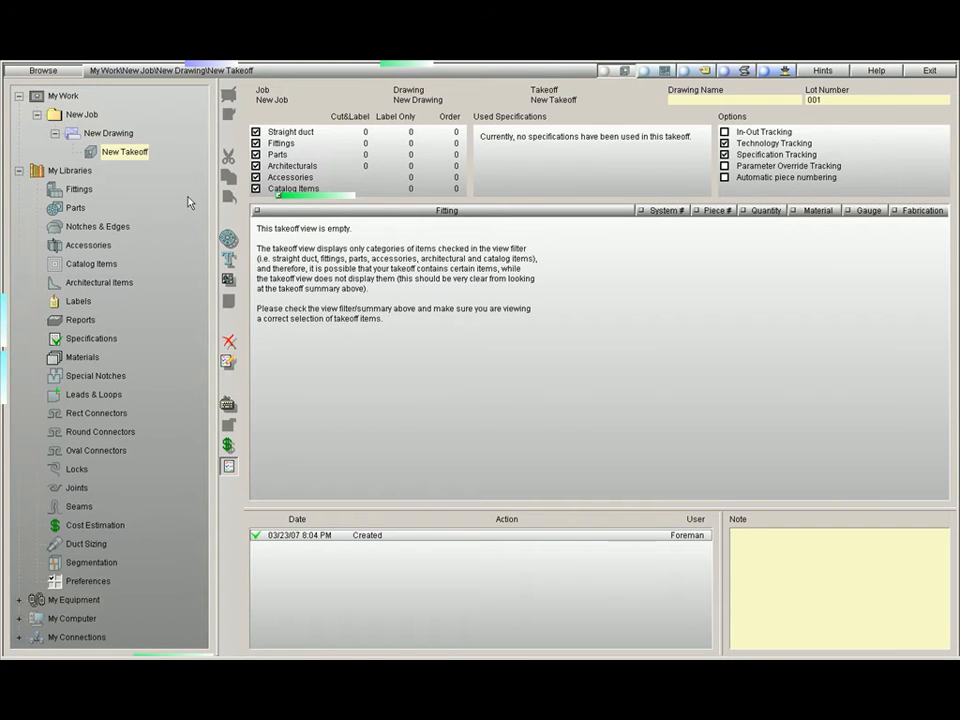
left_click(78, 188)
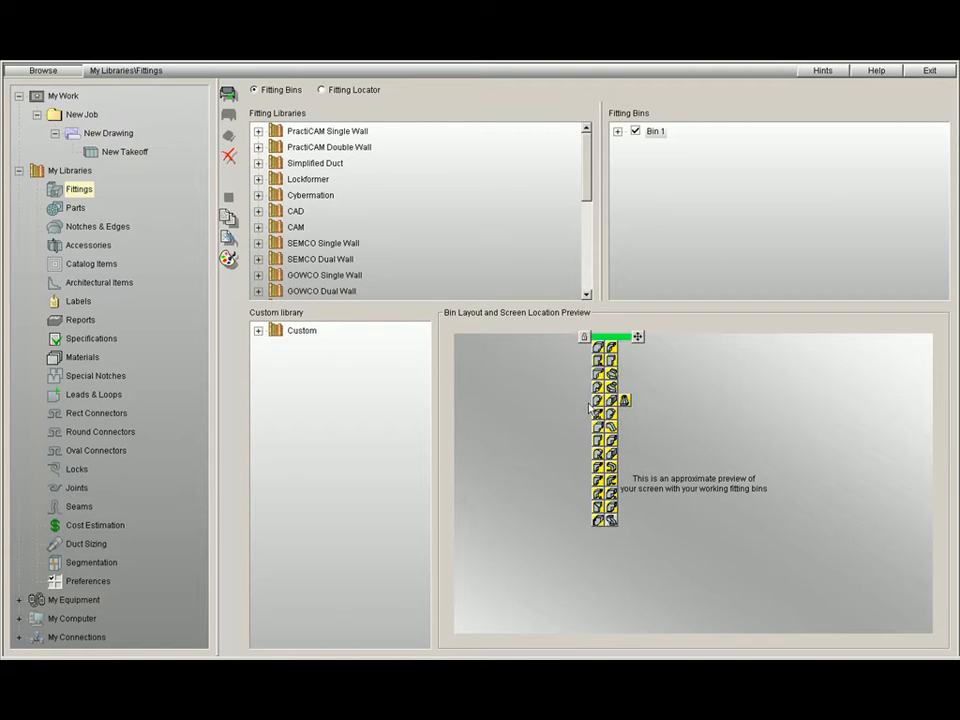
mouse_move(612, 400)
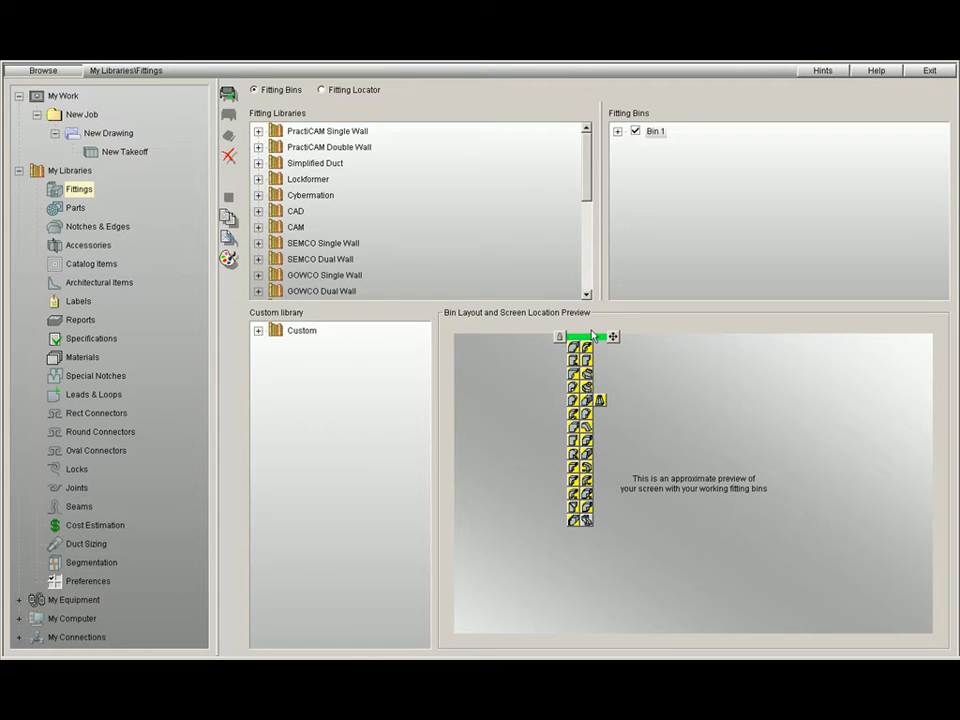
Show the New Takeoff with Bin 1's elbow icons floating as a vertical column
left_click(124, 152)
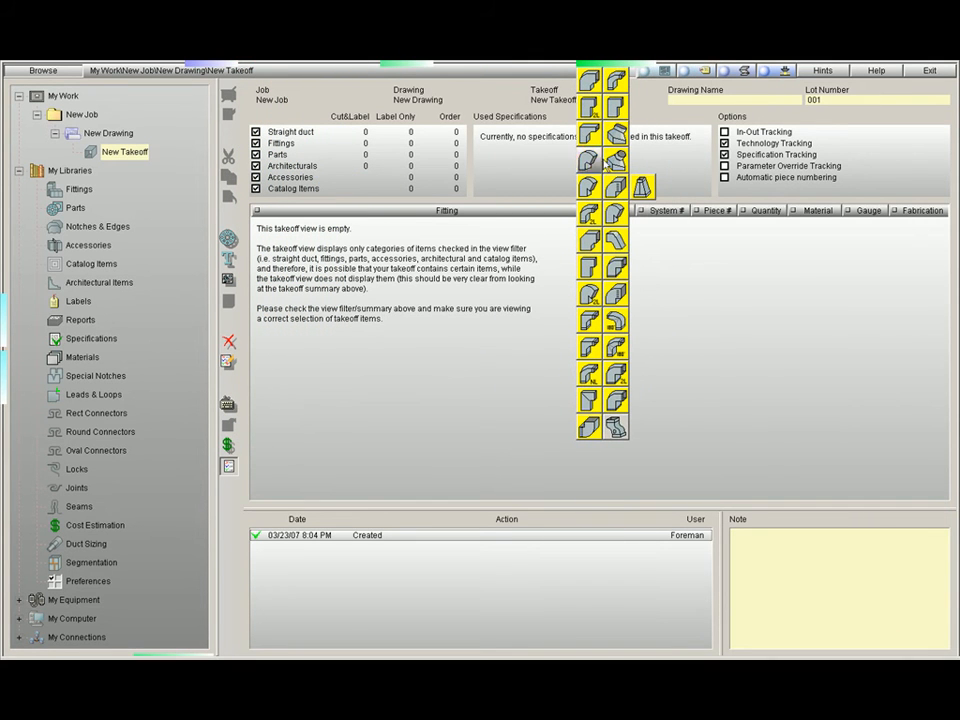
mouse_move(590, 240)
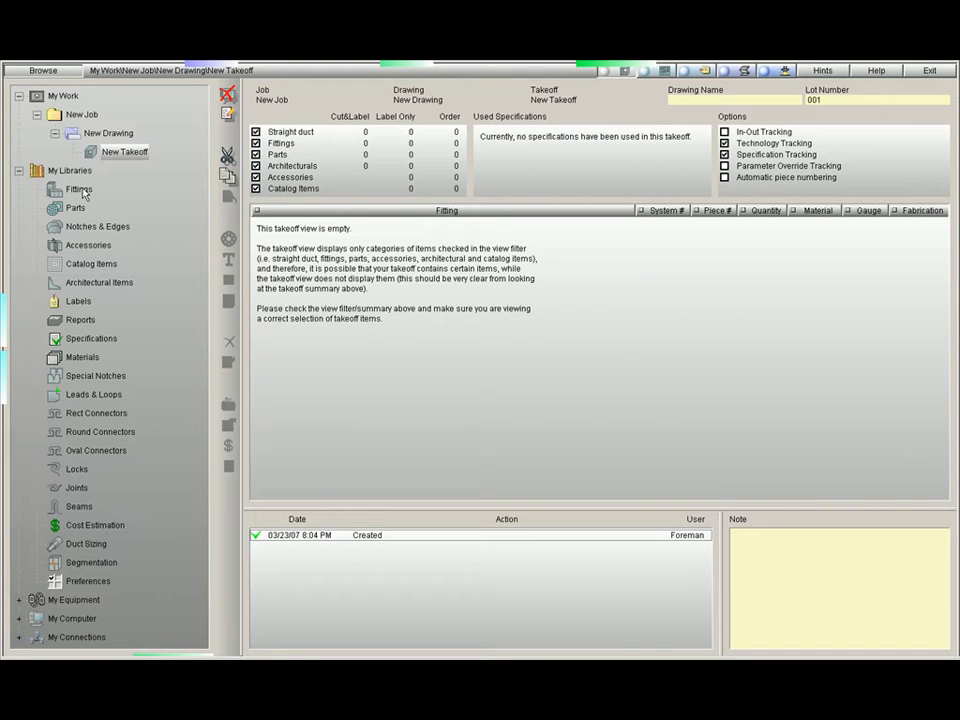
Reposition Bin 1 in the Bin Layout preview by dragging its bar to the screen edge
left_click(80, 188)
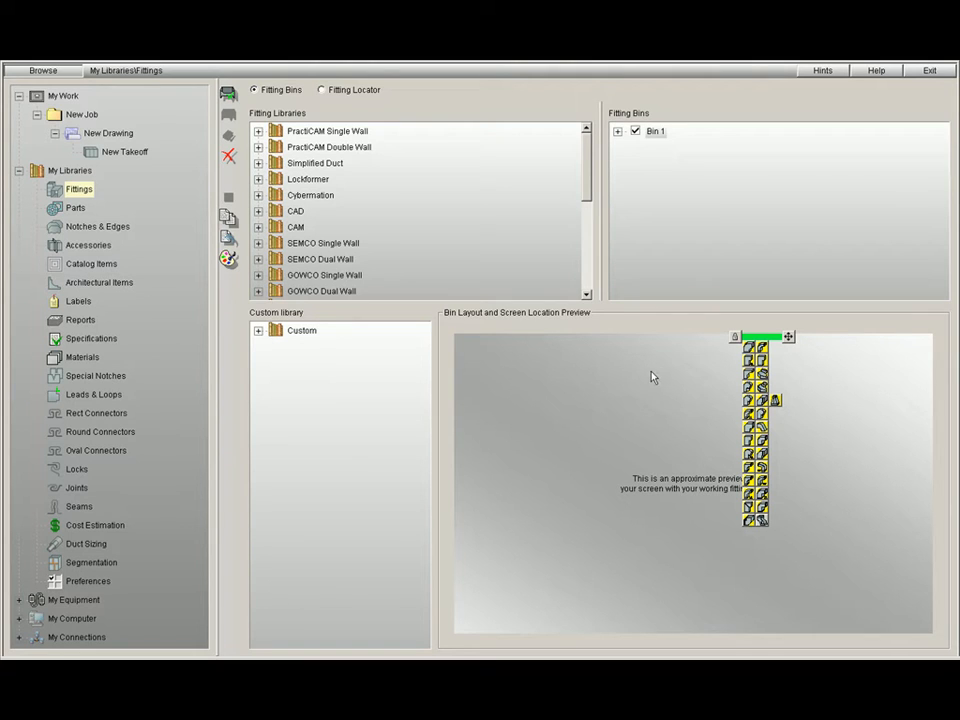
mouse_move(792, 362)
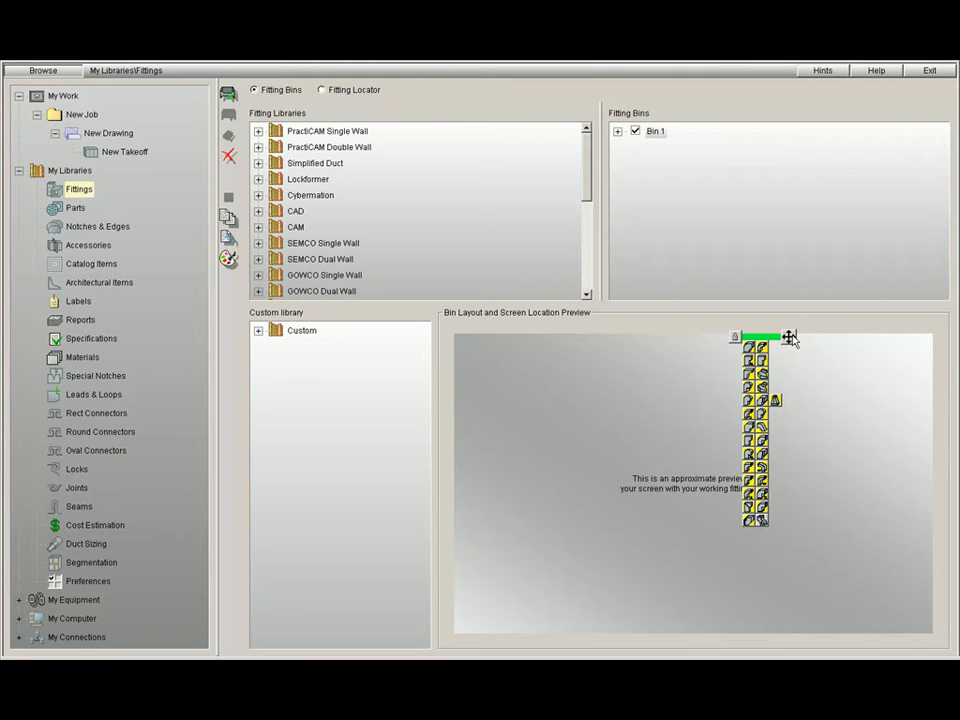
mouse_move(788, 338)
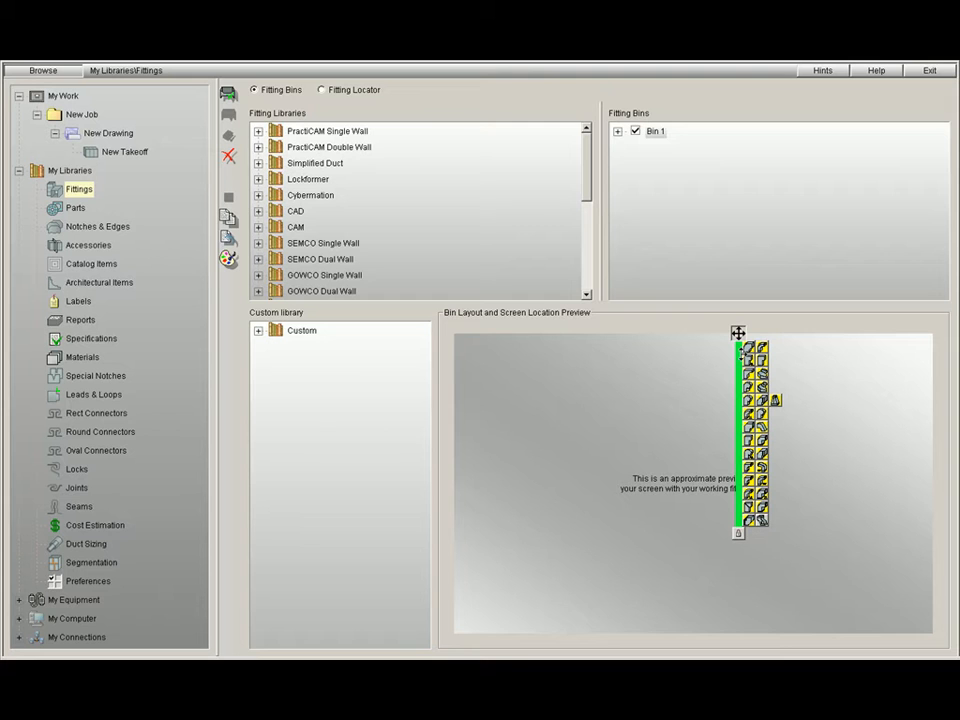
left_click_drag(738, 332, 456, 332)
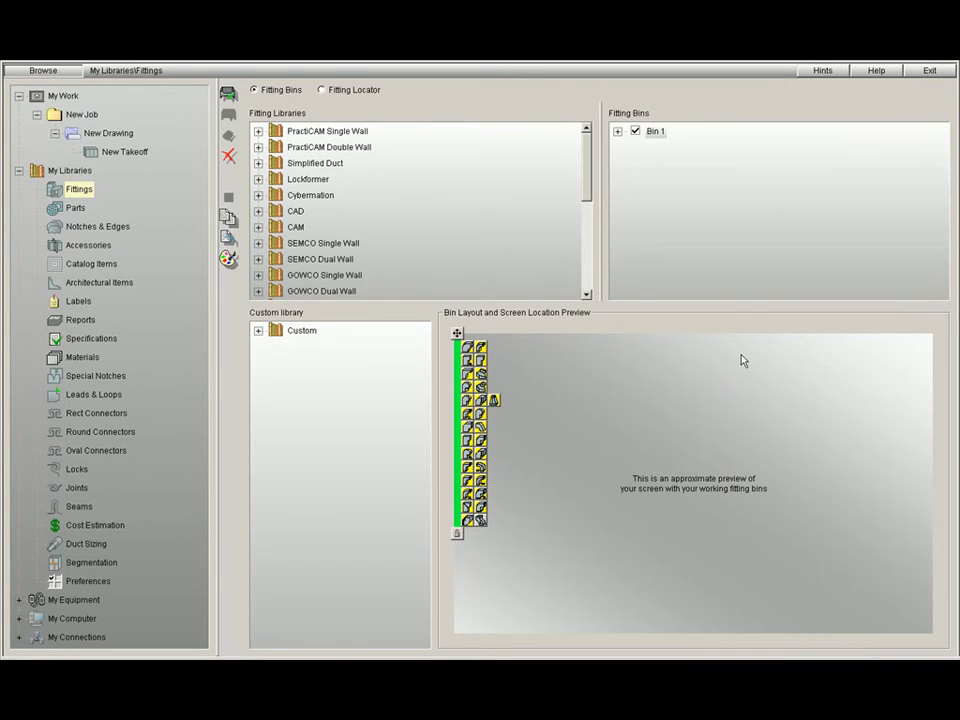
mouse_move(466, 414)
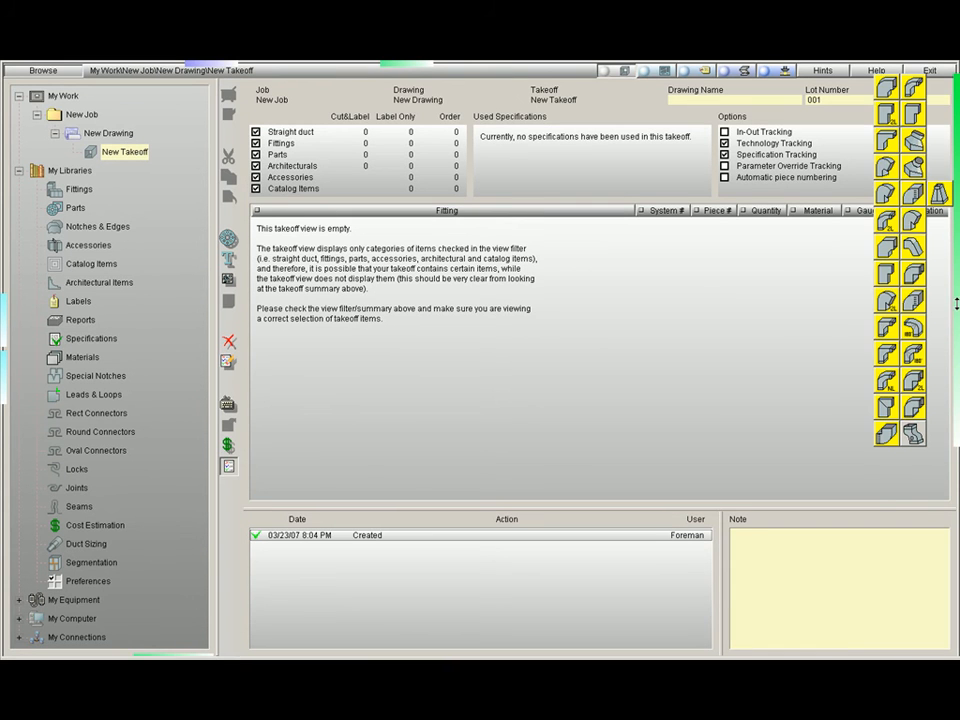
Return from the takeoff check to the Fittings library bin settings
scroll("down", 3)
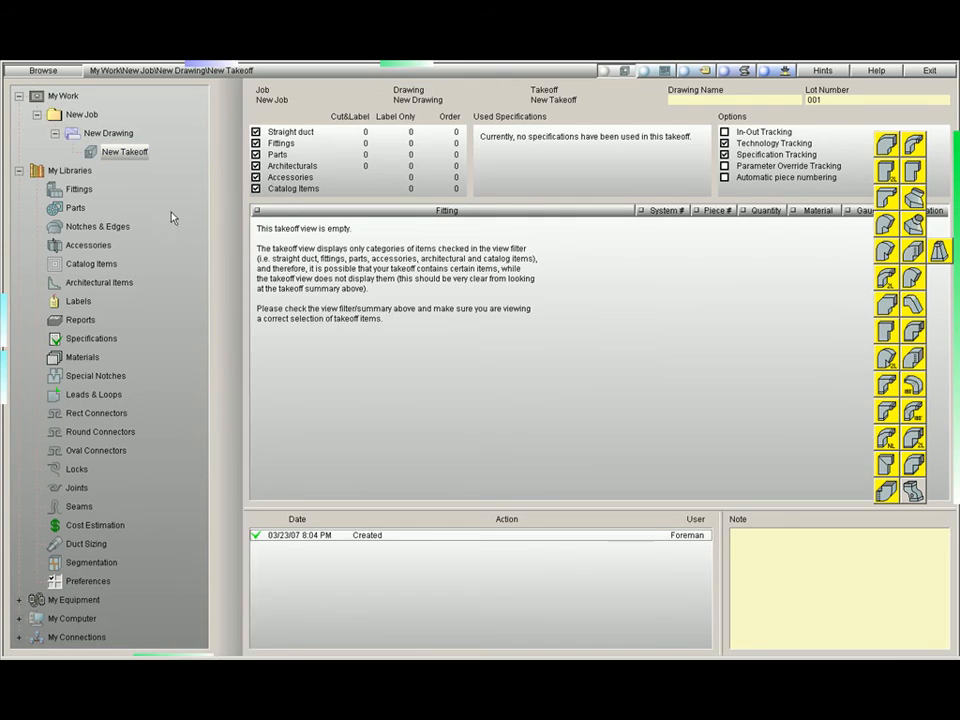
left_click(78, 188)
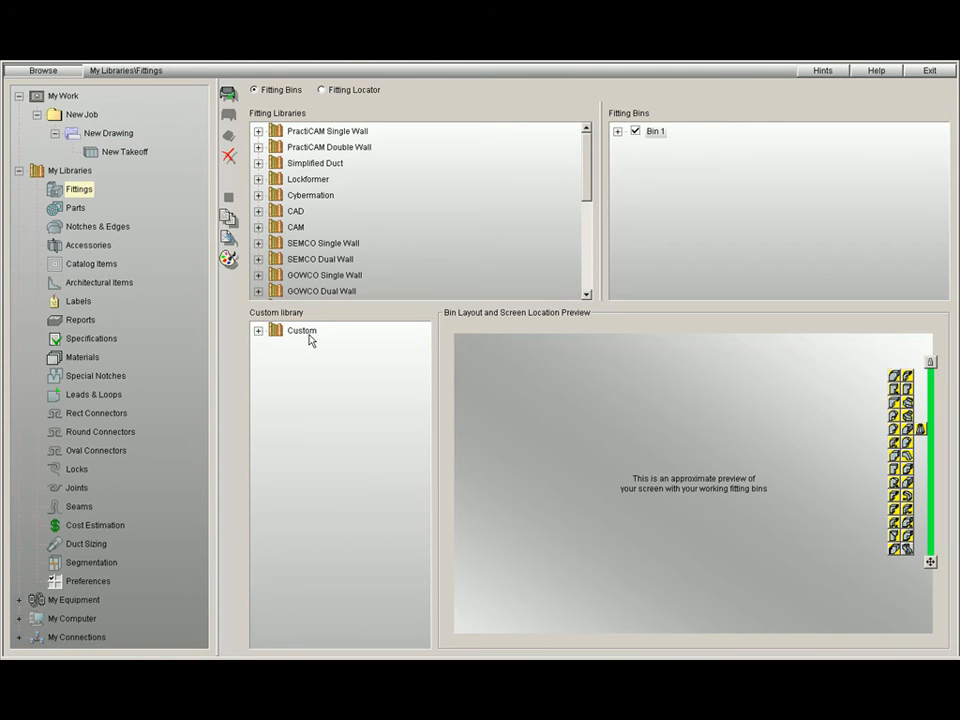
mouse_move(340, 344)
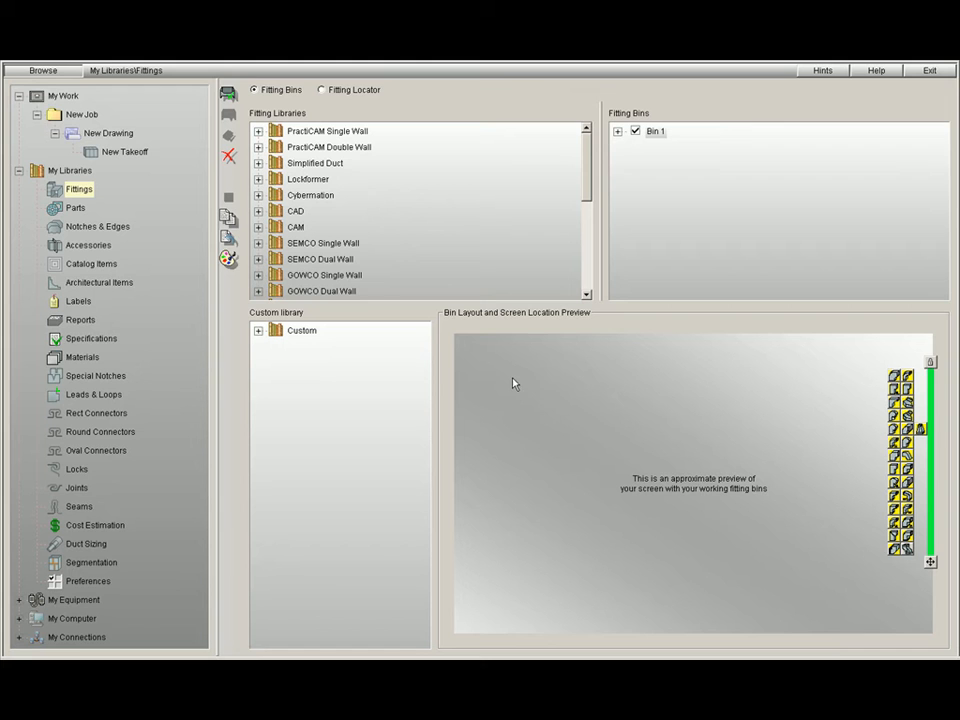
mouse_move(652, 336)
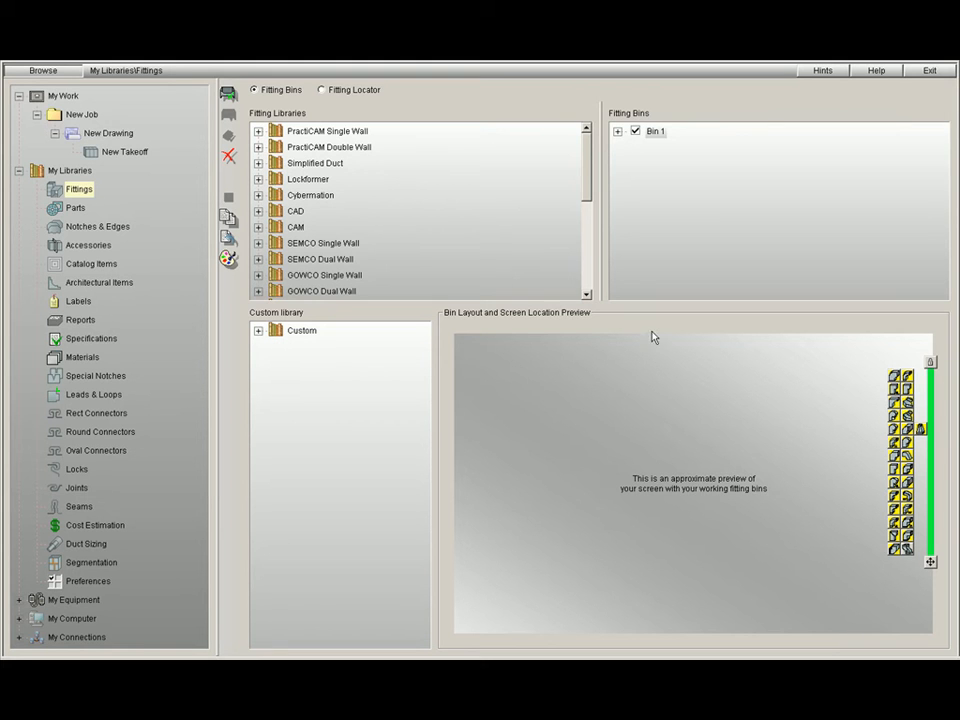
mouse_move(712, 240)
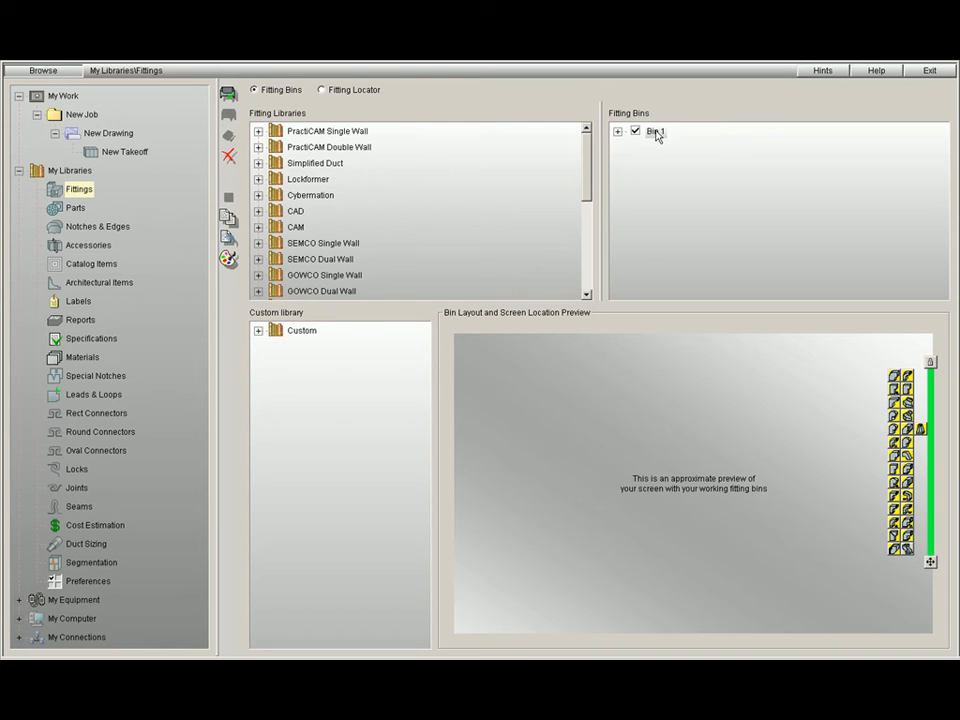
Set Bin 1's bar colour to light blue and its fitting icon colour to green
left_click(228, 260)
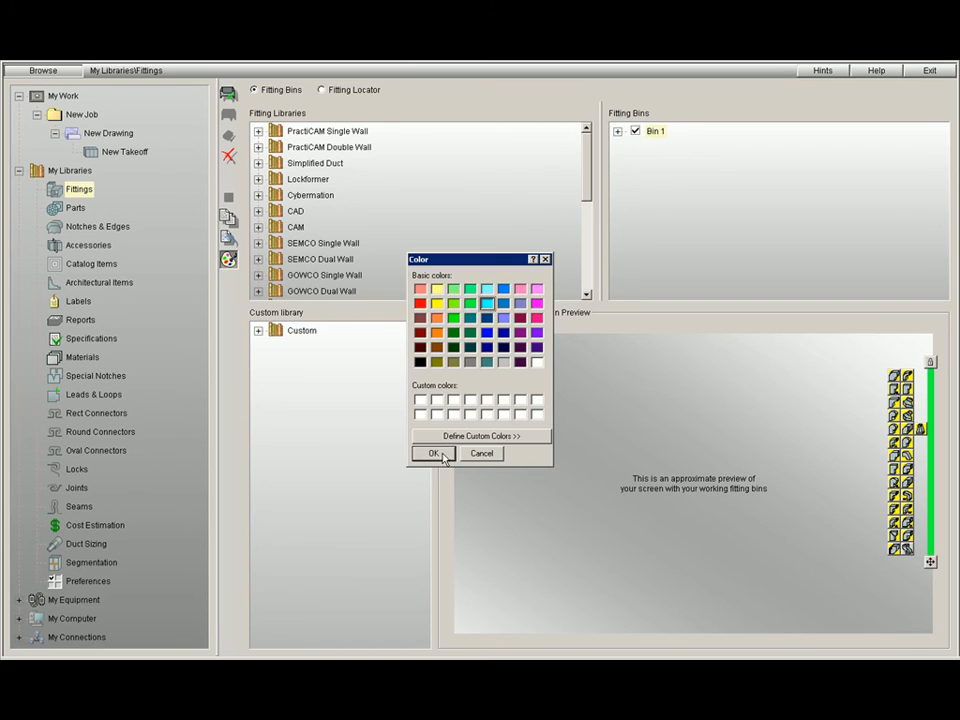
left_click(432, 452)
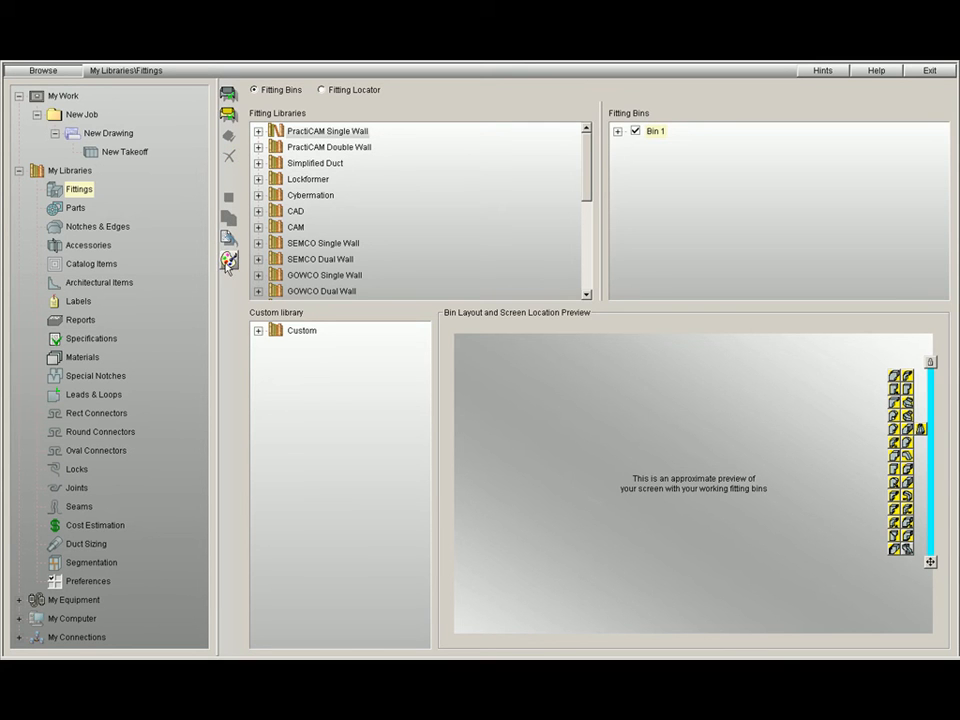
left_click(228, 260)
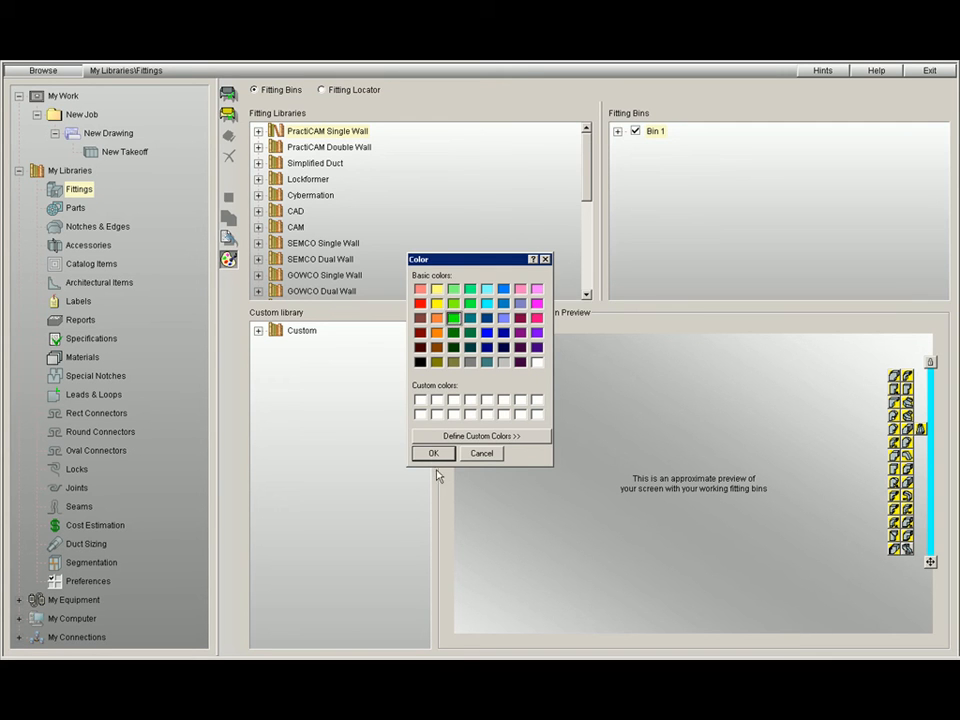
left_click(432, 452)
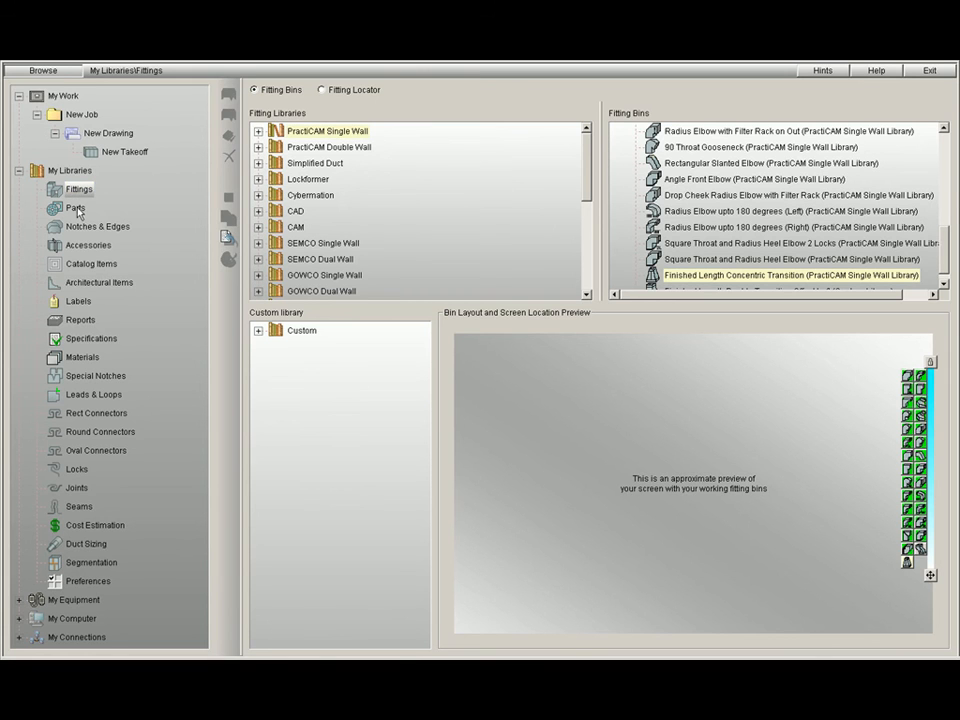
Open the Parts library to reach the part bin settings
left_click(76, 206)
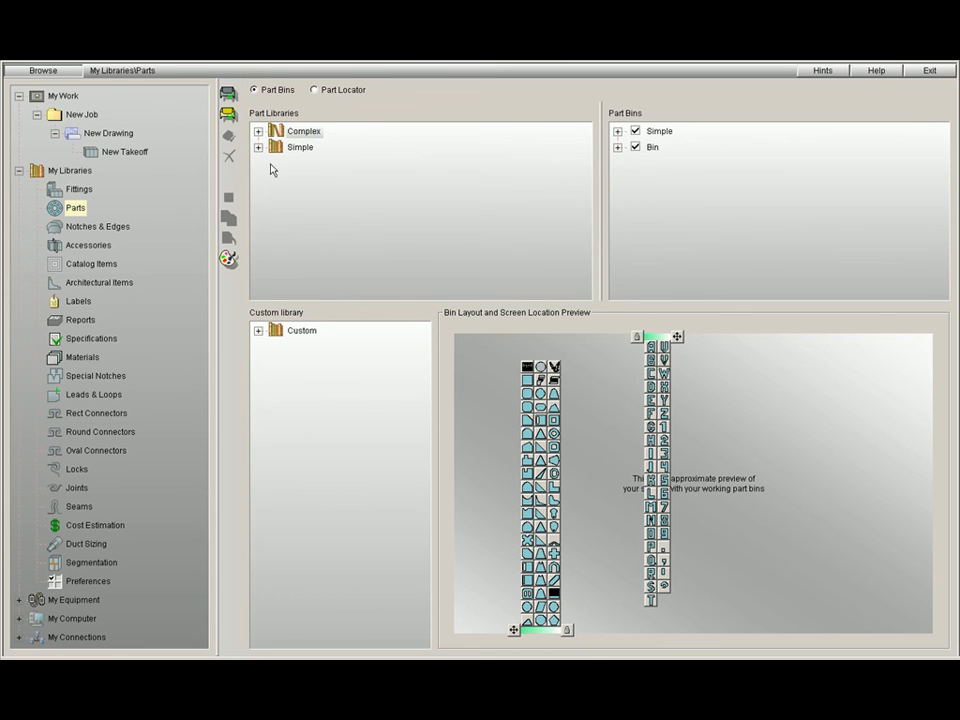
mouse_move(392, 232)
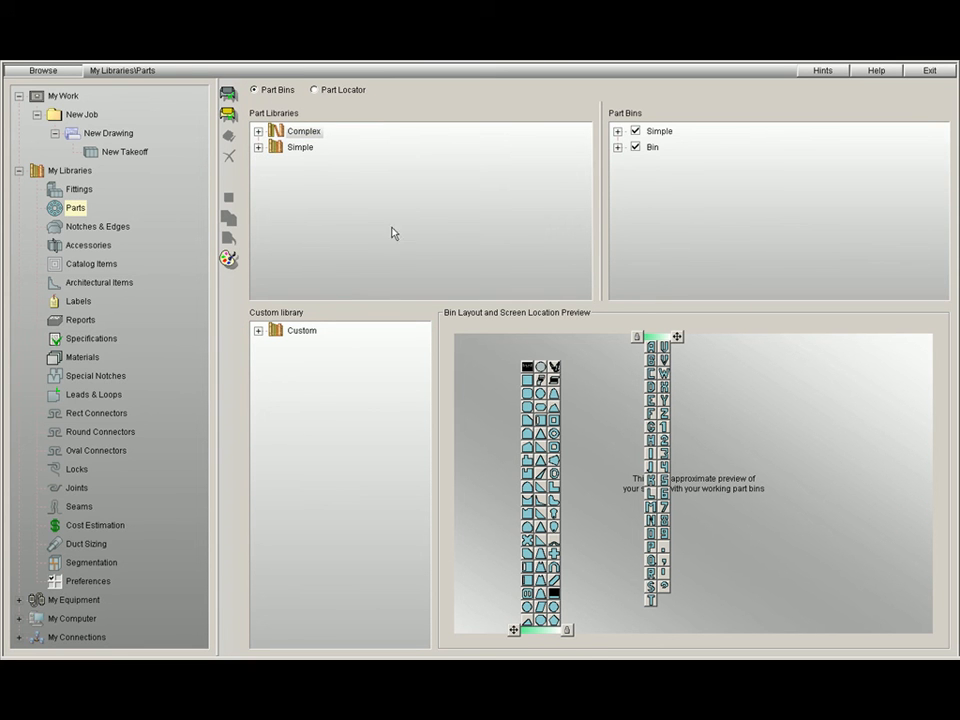